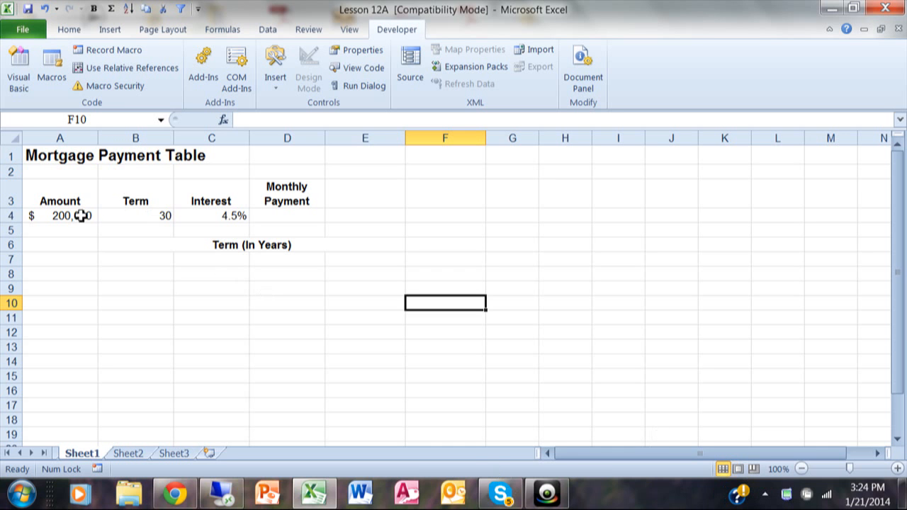
- Review the Amount, Term and Interest cell names, then start a formula with = in Monthly Payment cell D4
click(60, 216)
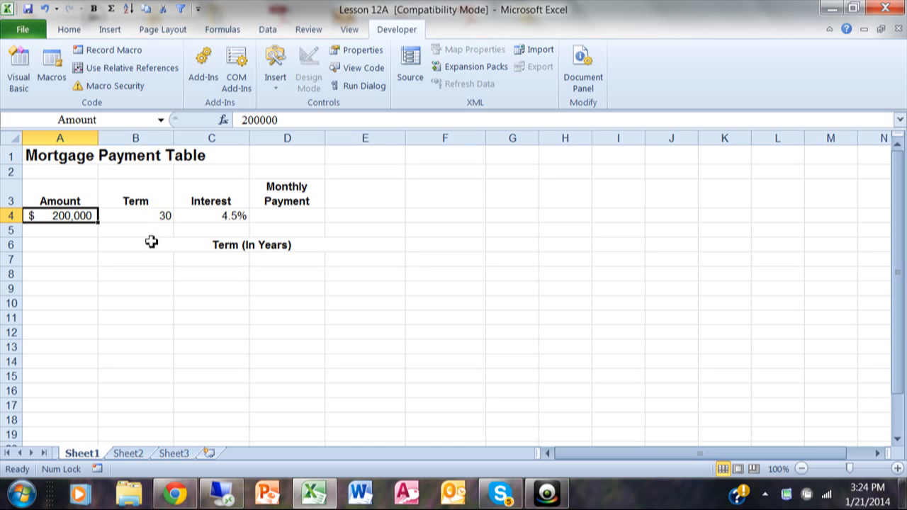
click(136, 215)
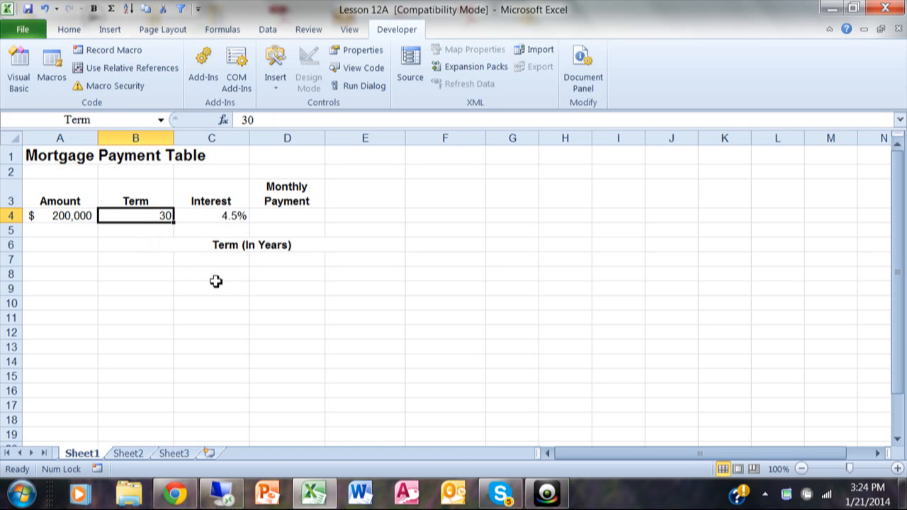
click(210, 216)
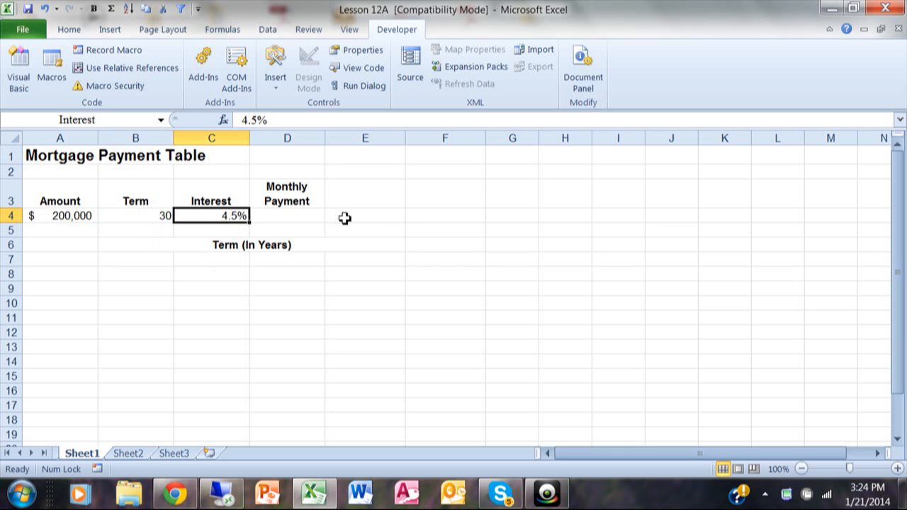
mouse_move(340, 196)
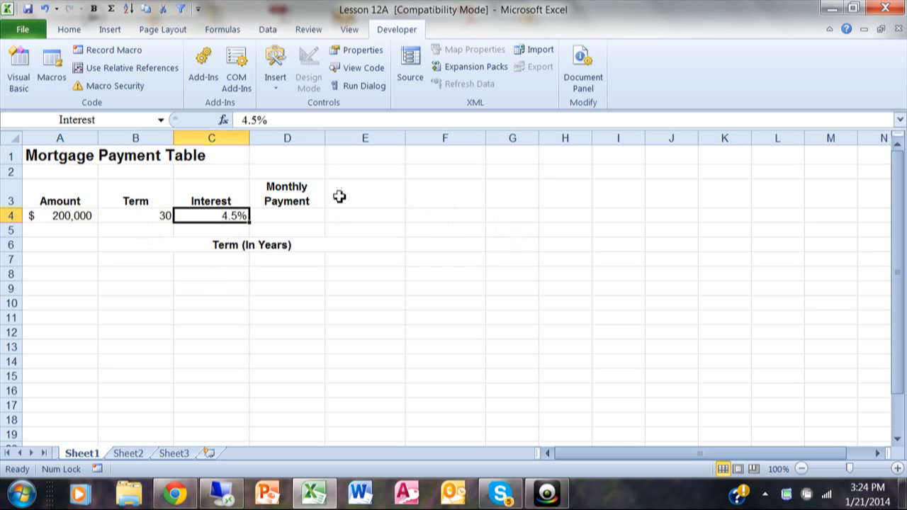
click(286, 215)
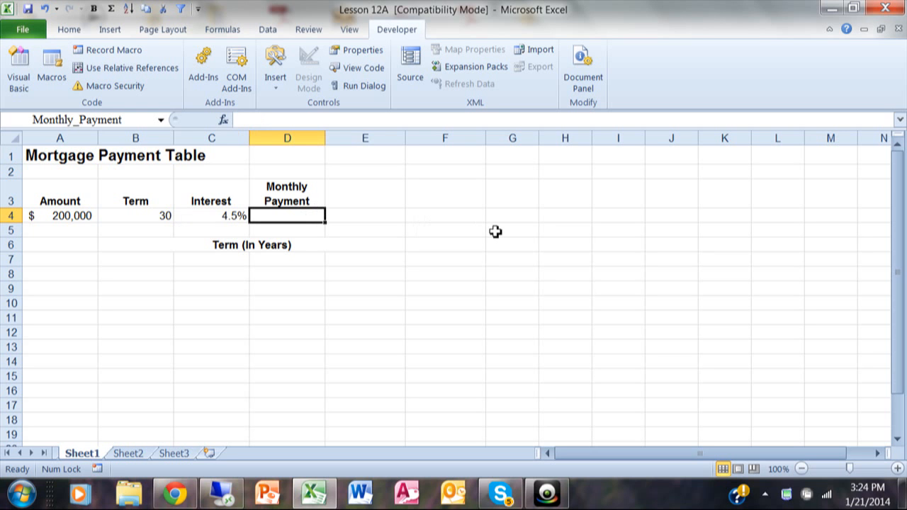
mouse_move(383, 206)
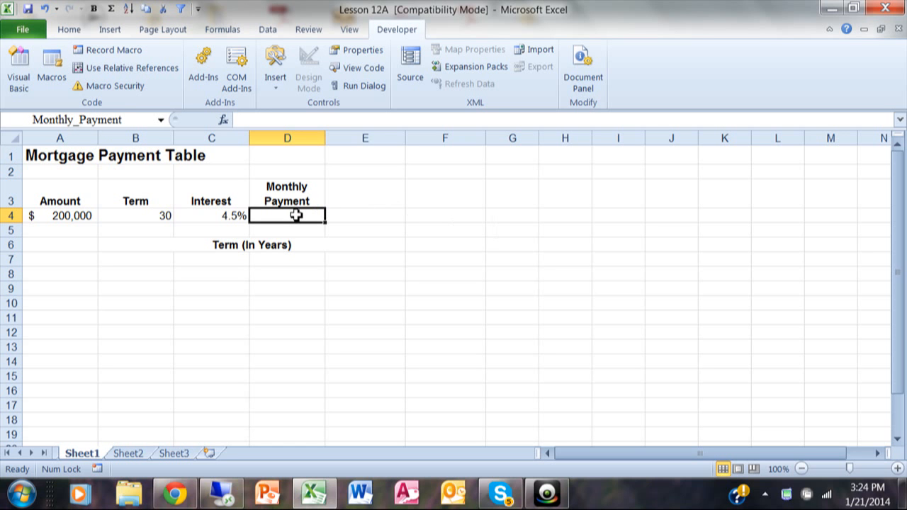
text(=)
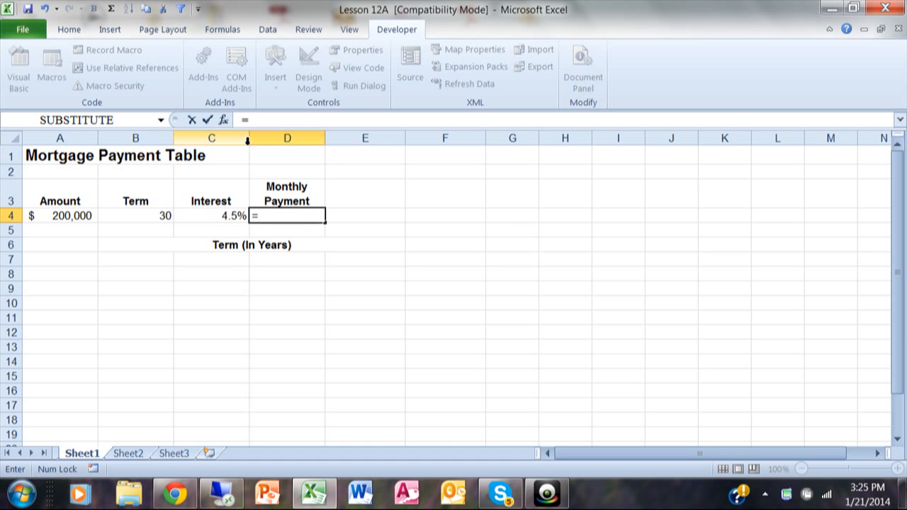
mouse_move(222, 119)
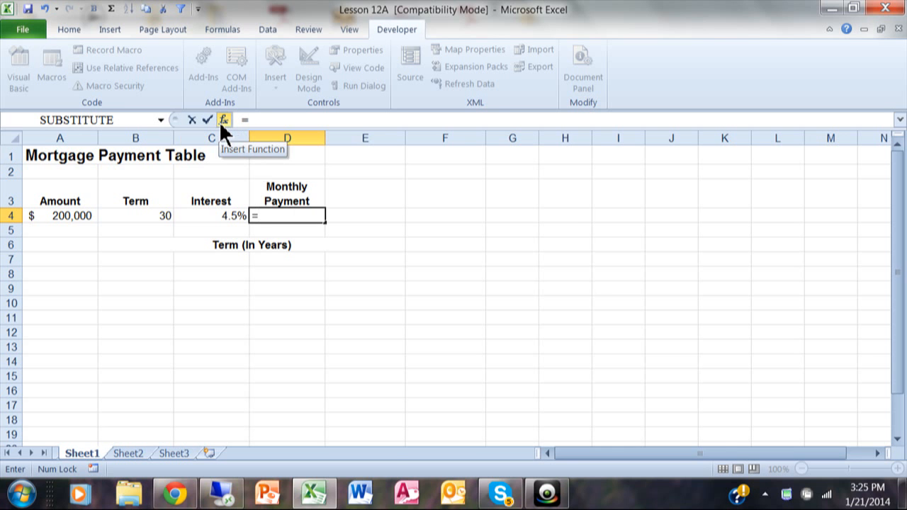
- Search the Insert Function dialog for 'payment' so PMT appears as the top match
click(224, 119)
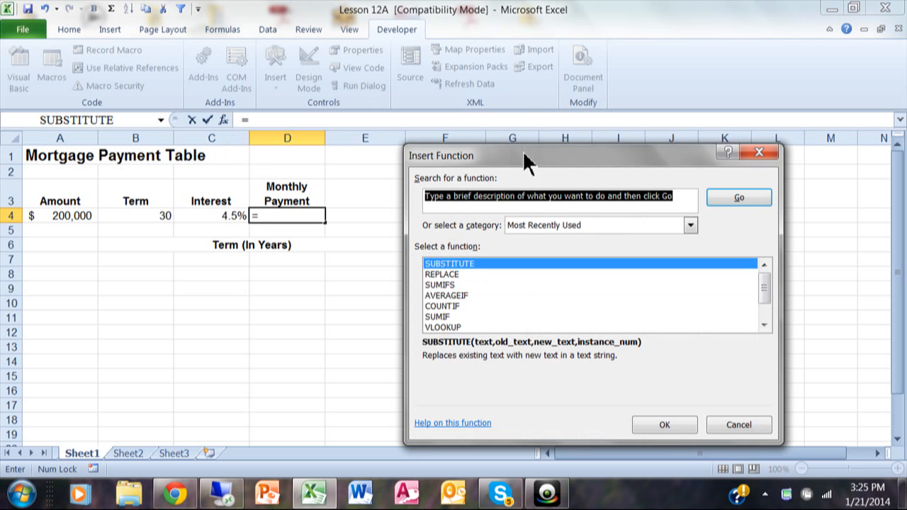
drag(527, 155, 545, 45)
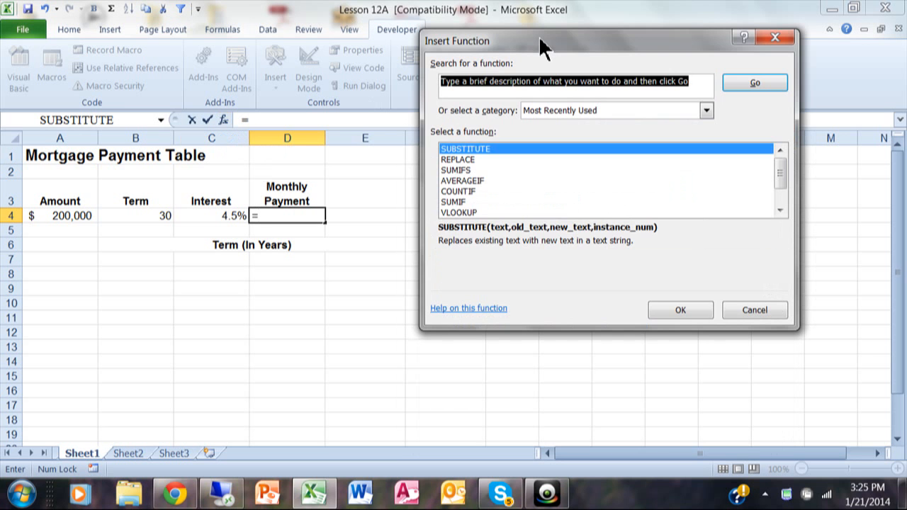
text(payment)
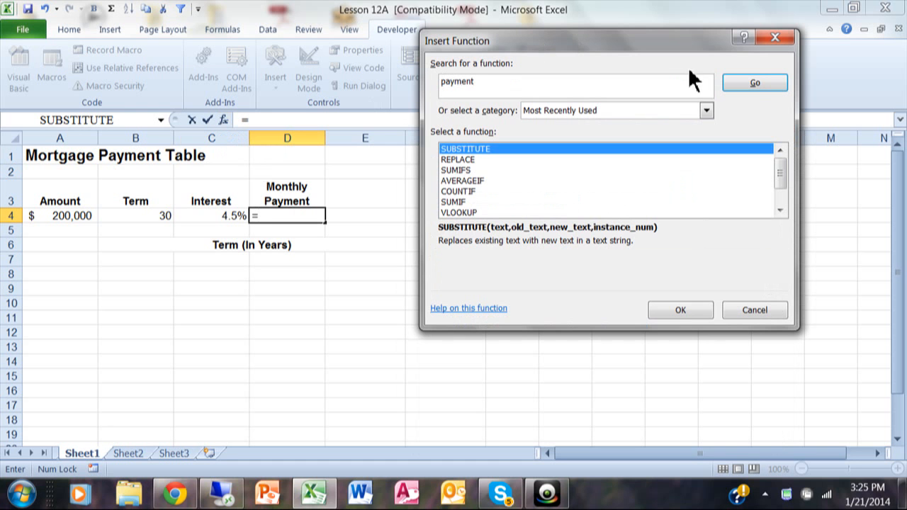
click(754, 83)
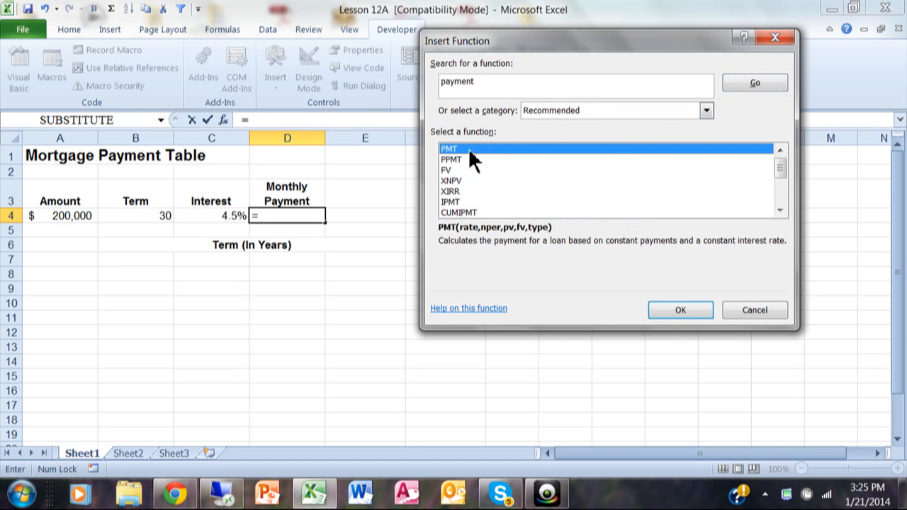
mouse_move(706, 111)
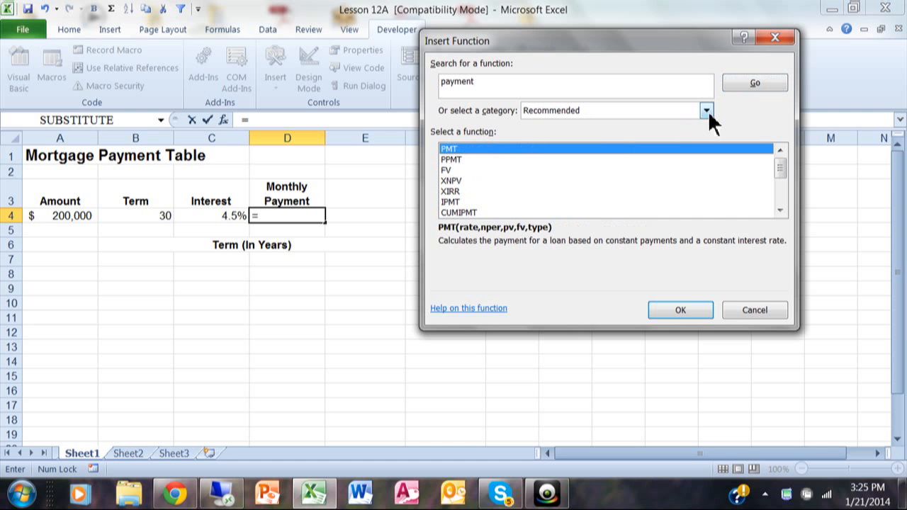
click(706, 110)
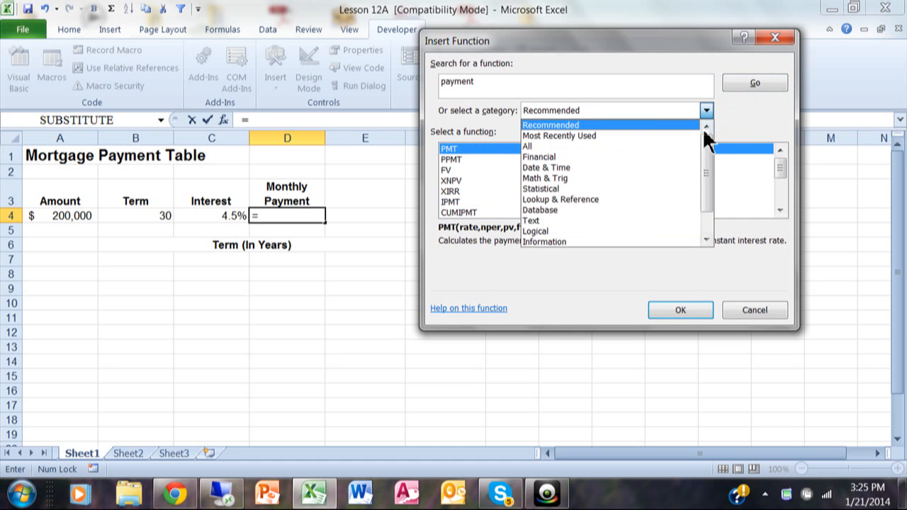
mouse_move(554, 155)
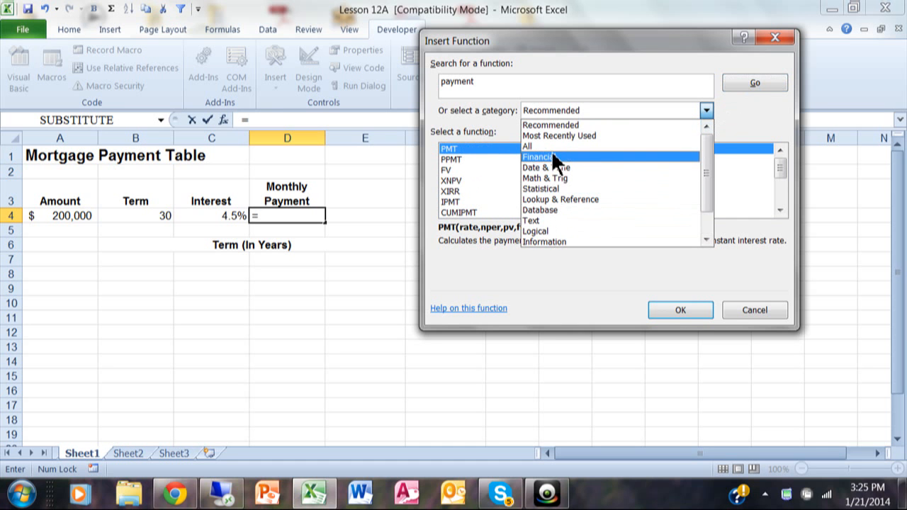
- Filter to the Financial category and scroll to locate PMT
click(541, 156)
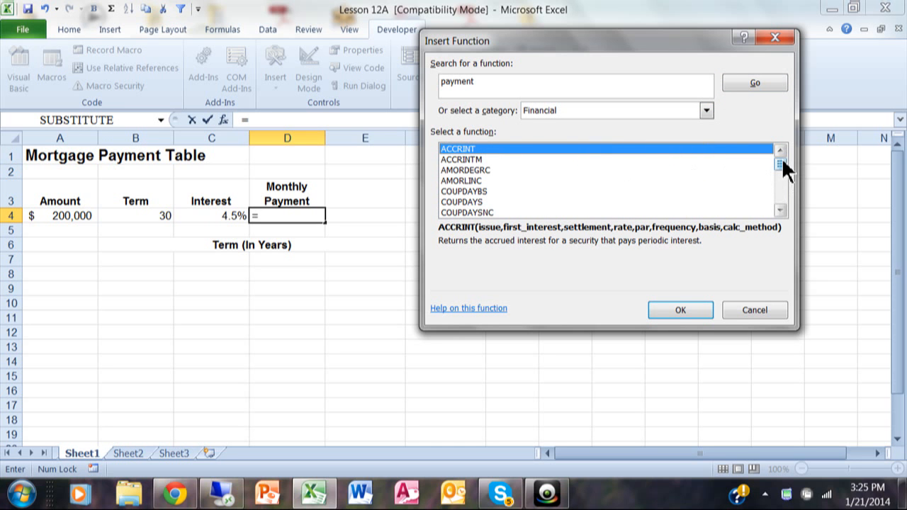
scroll(down, 3)
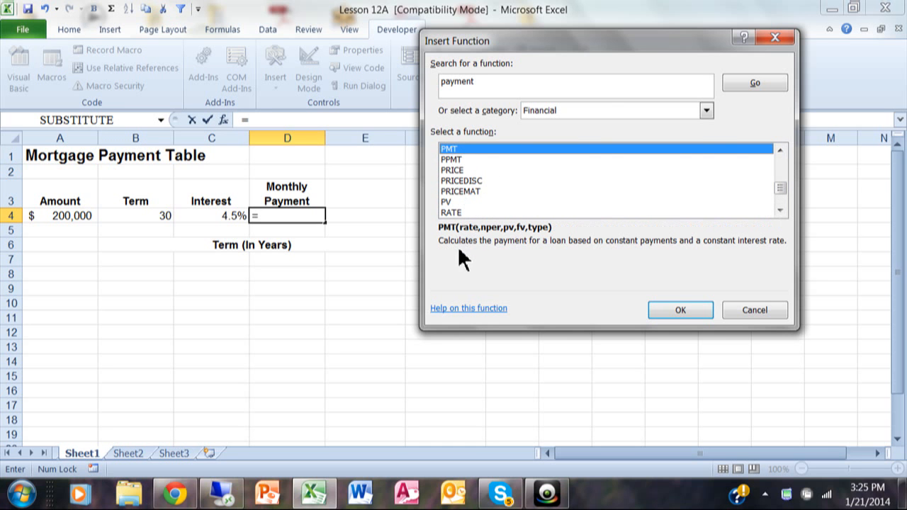
mouse_move(537, 255)
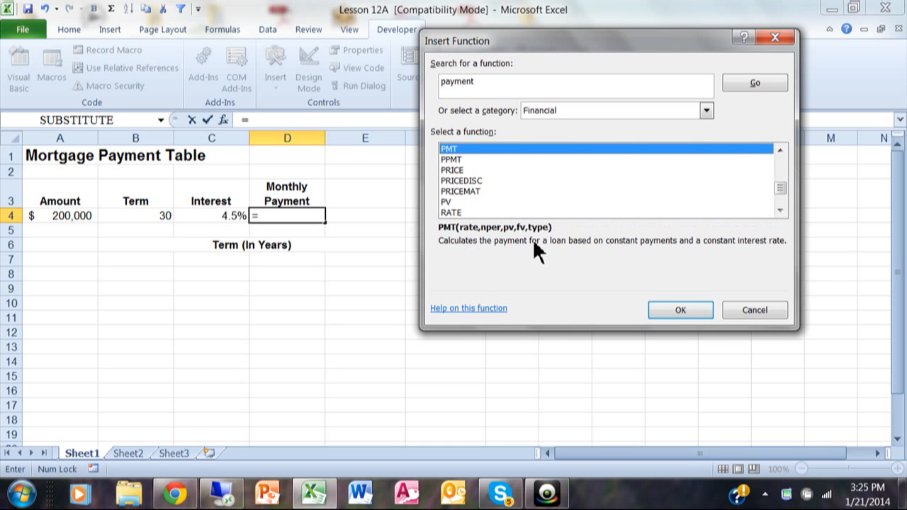
mouse_move(649, 257)
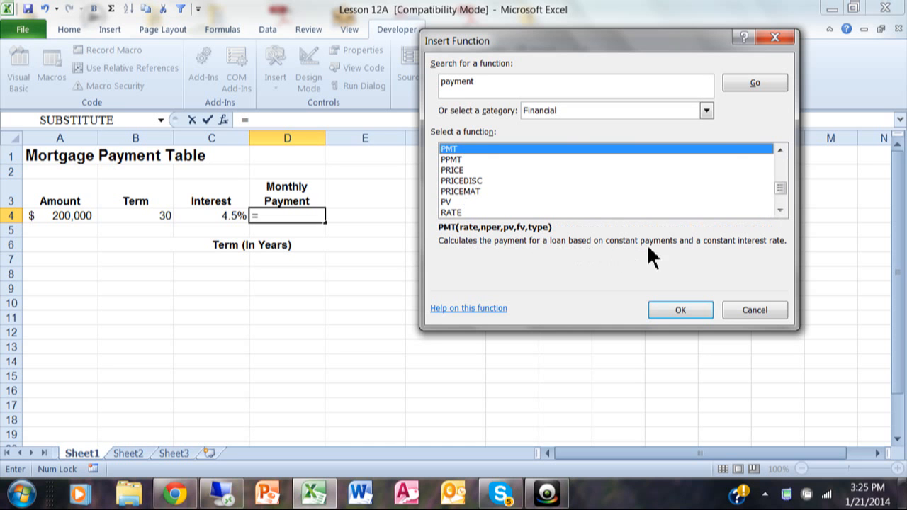
mouse_move(675, 253)
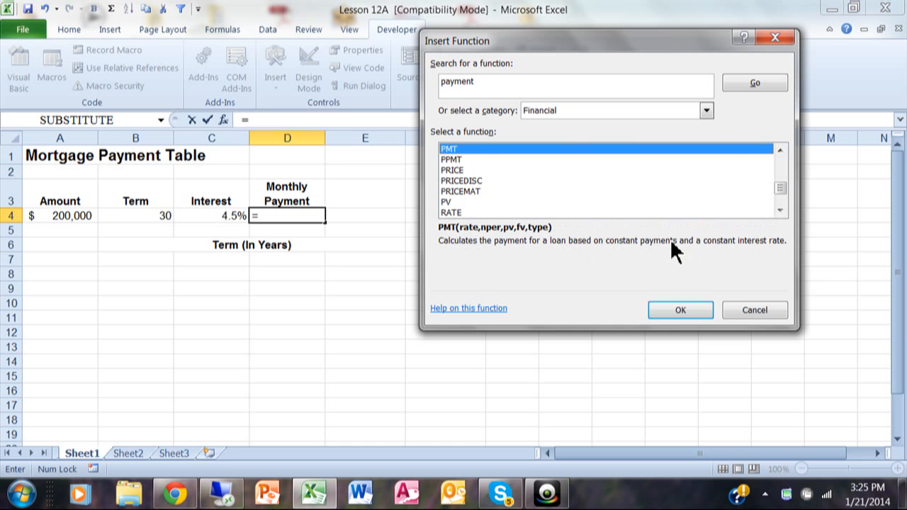
mouse_move(503, 278)
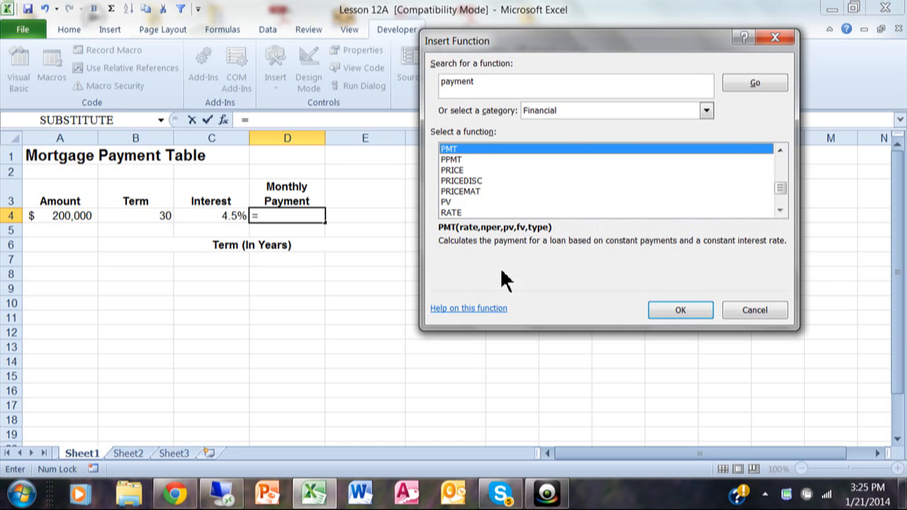
mouse_move(533, 292)
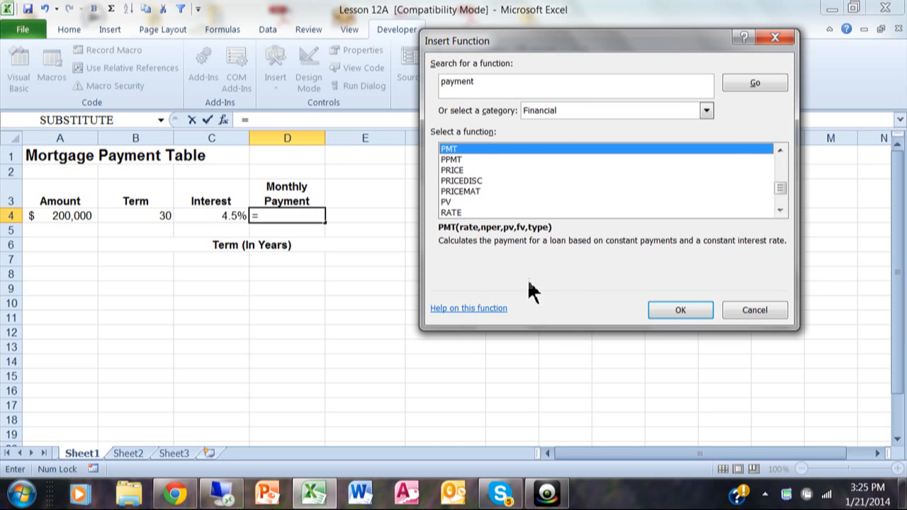
mouse_move(694, 293)
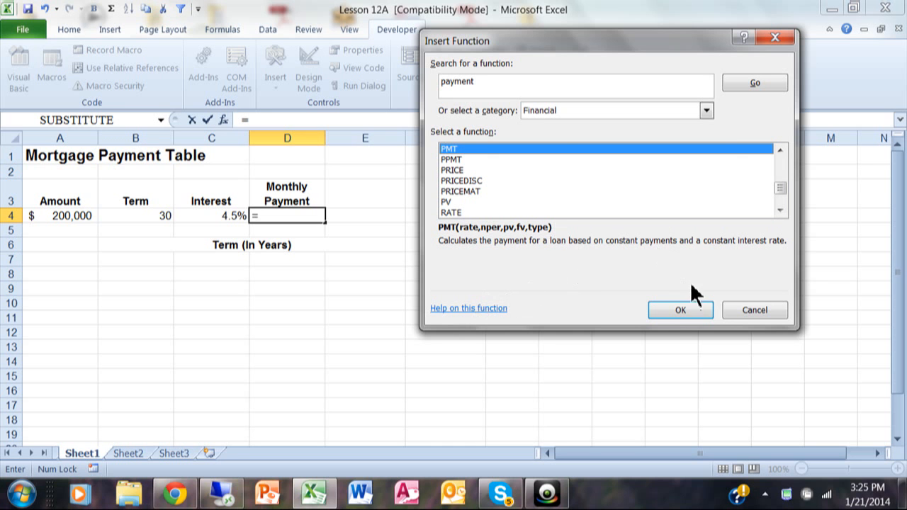
mouse_move(678, 311)
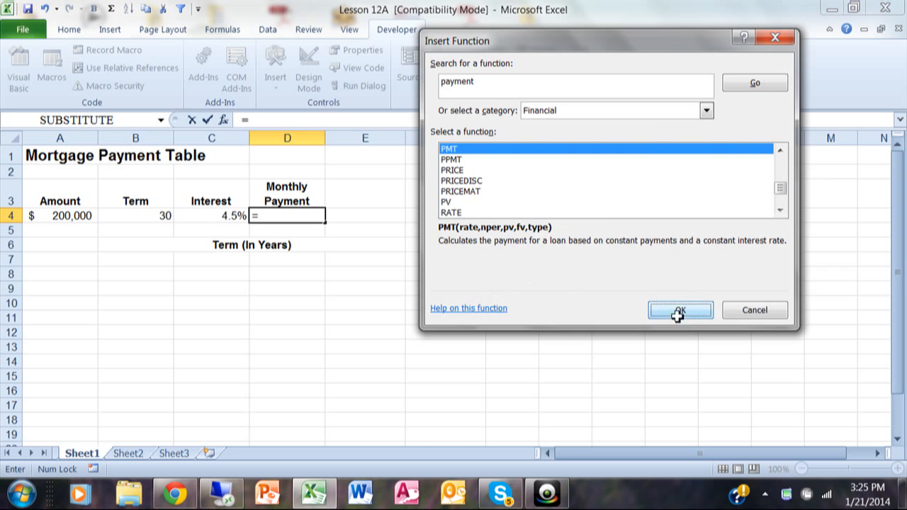
click(679, 309)
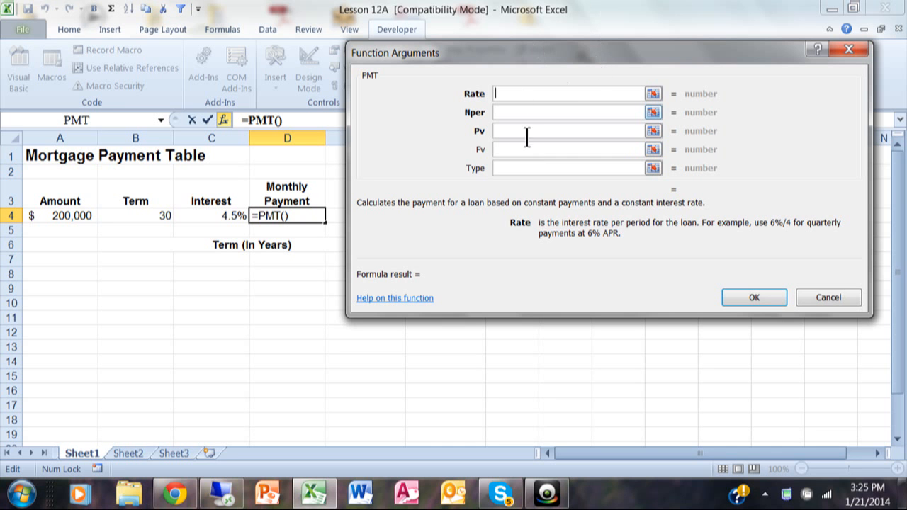
mouse_move(564, 136)
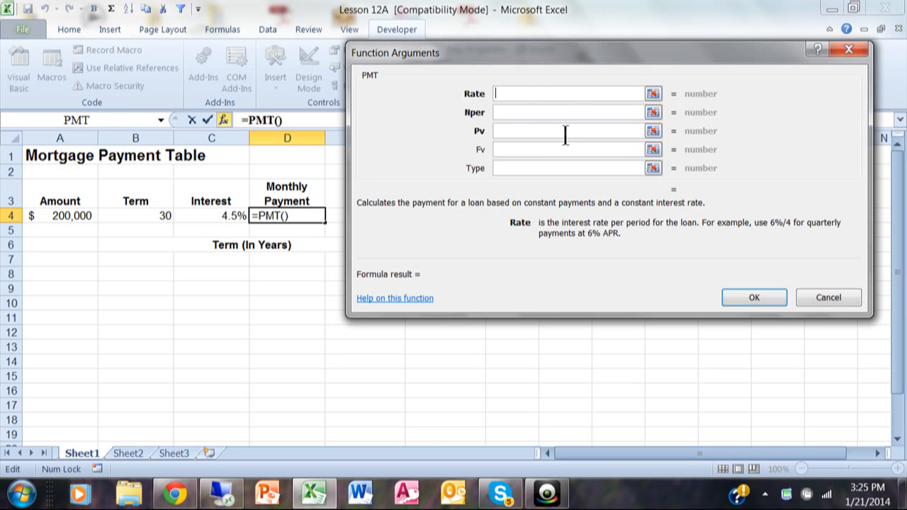
mouse_move(480, 108)
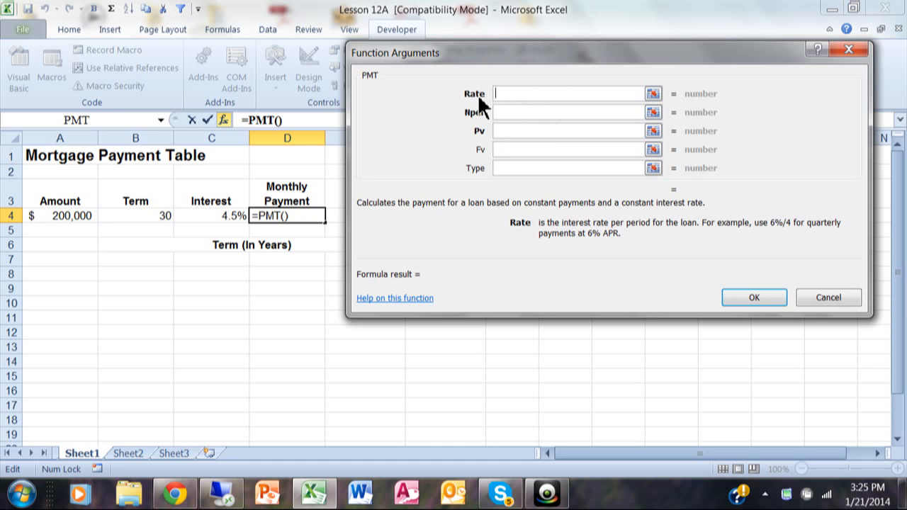
mouse_move(503, 114)
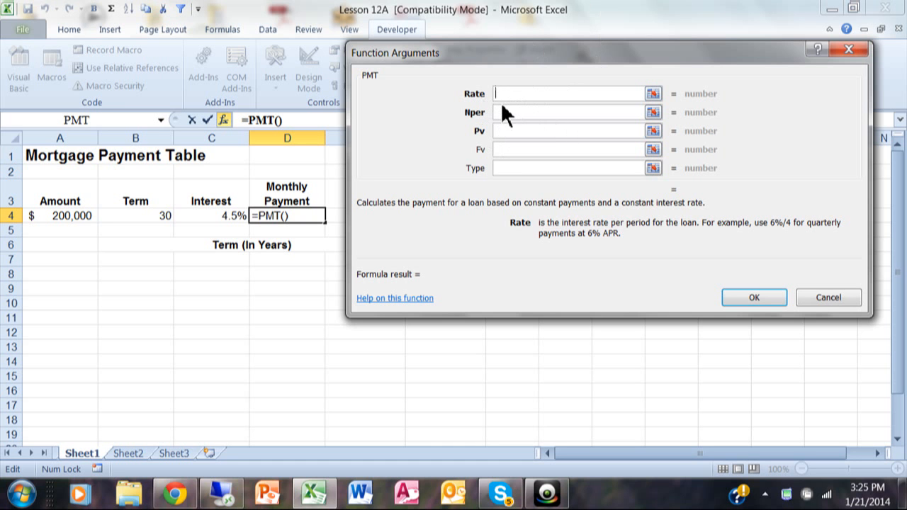
mouse_move(480, 120)
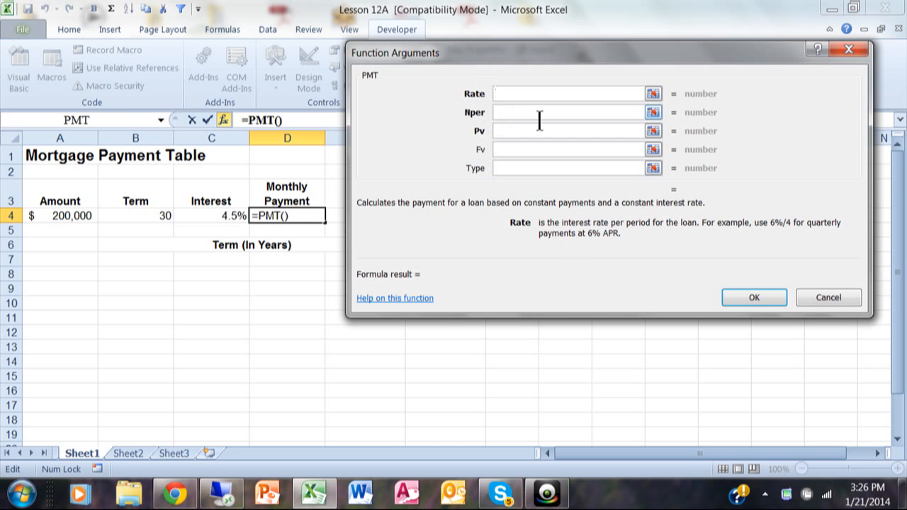
click(560, 93)
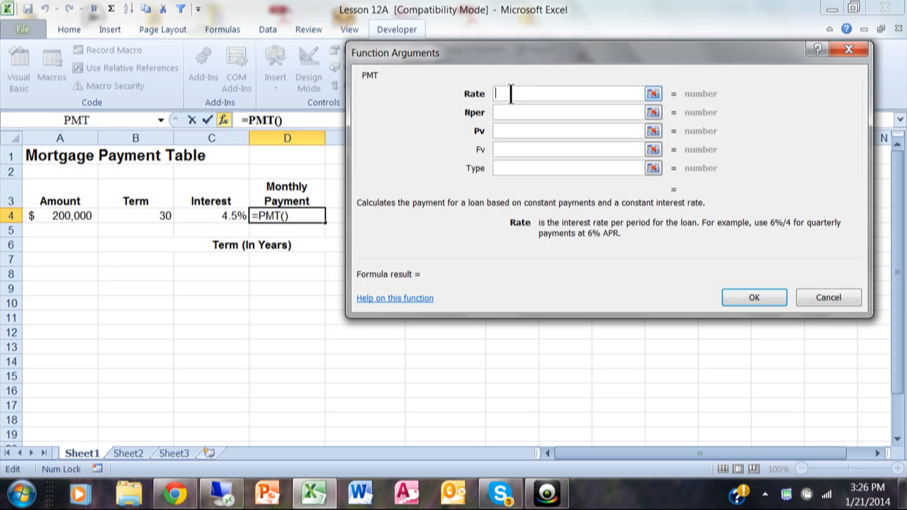
mouse_move(439, 145)
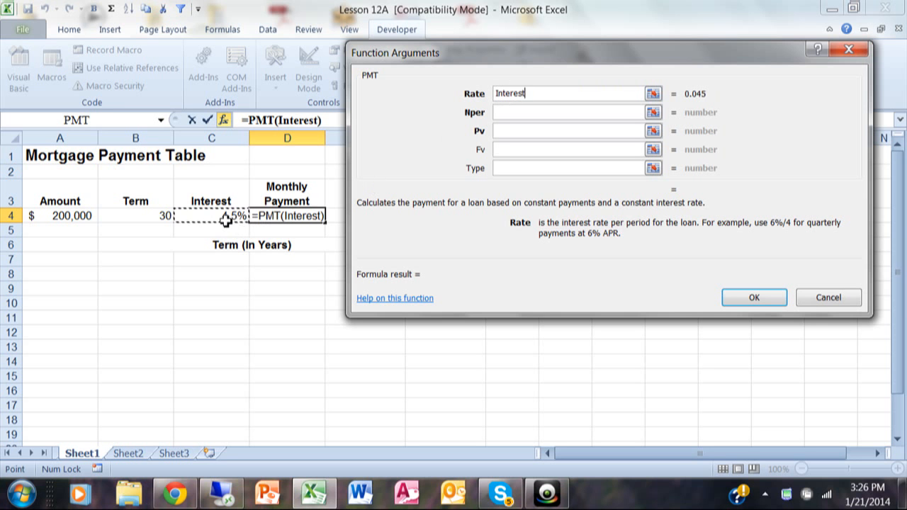
- Set Rate to Interest/12 and Nper to Term*12, then move on to the Pv loan amount argument
text(/1)
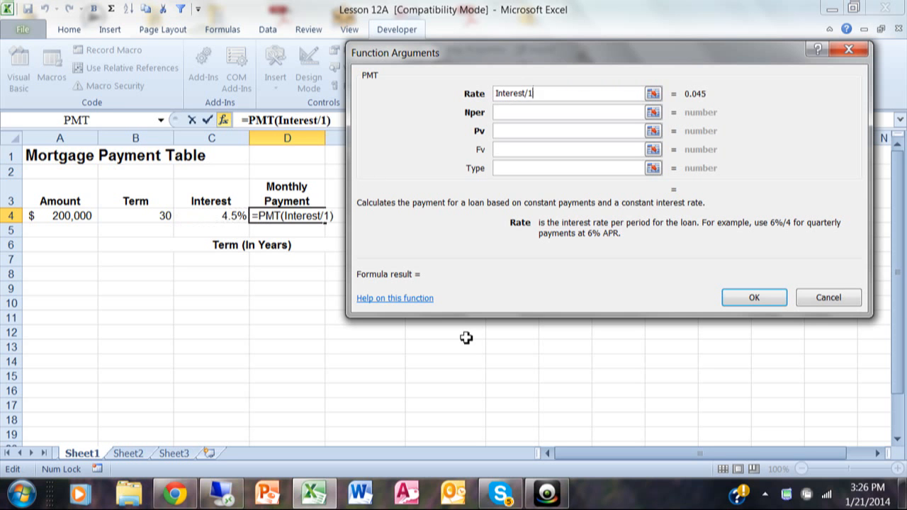
text(2)
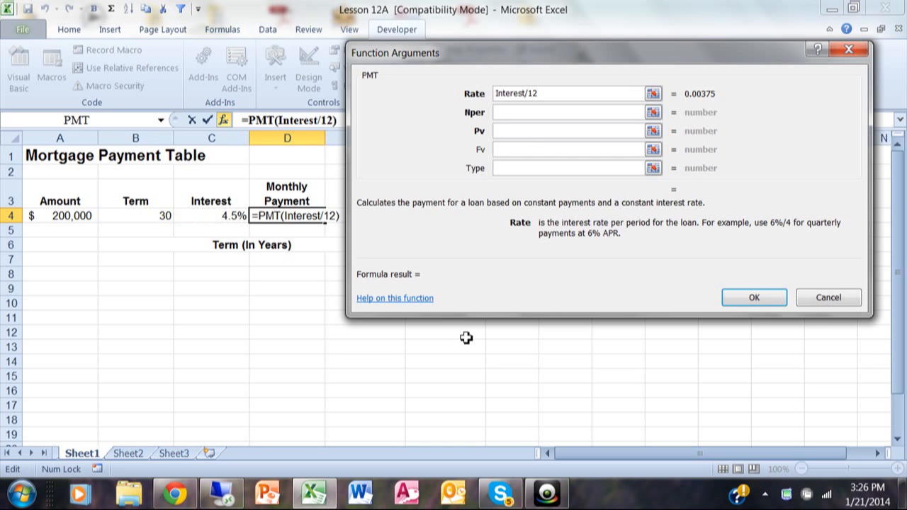
mouse_move(374, 193)
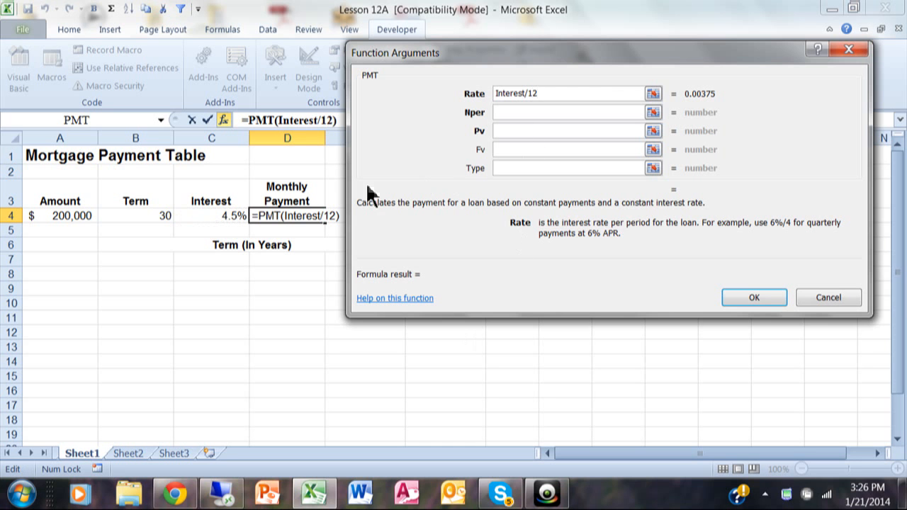
mouse_move(400, 224)
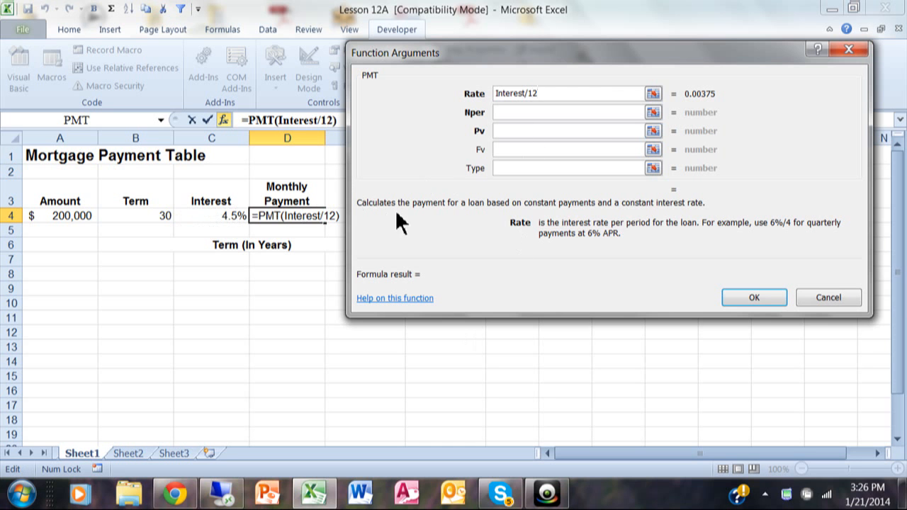
mouse_move(518, 113)
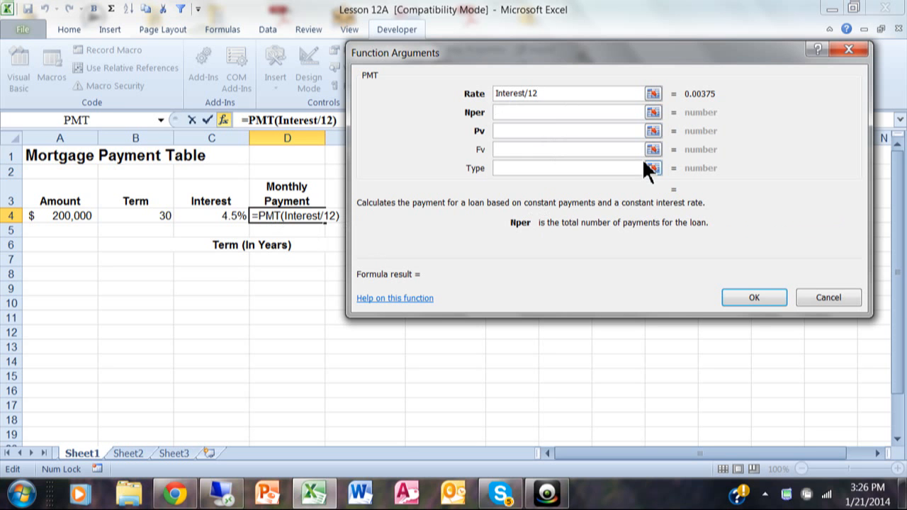
mouse_move(527, 238)
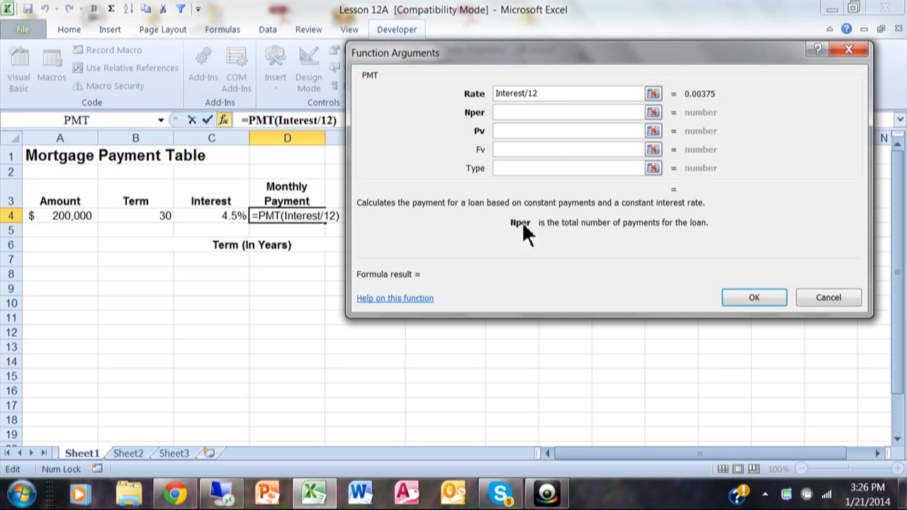
mouse_move(598, 227)
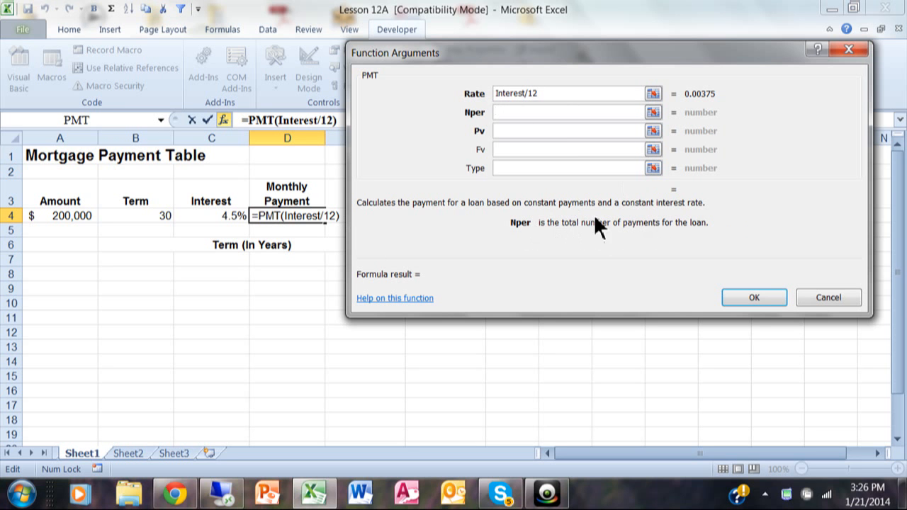
click(567, 112)
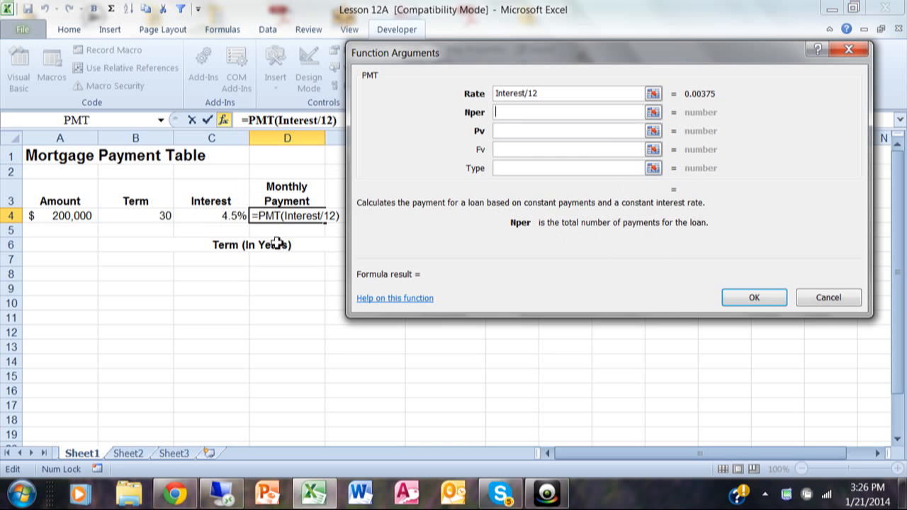
mouse_move(462, 241)
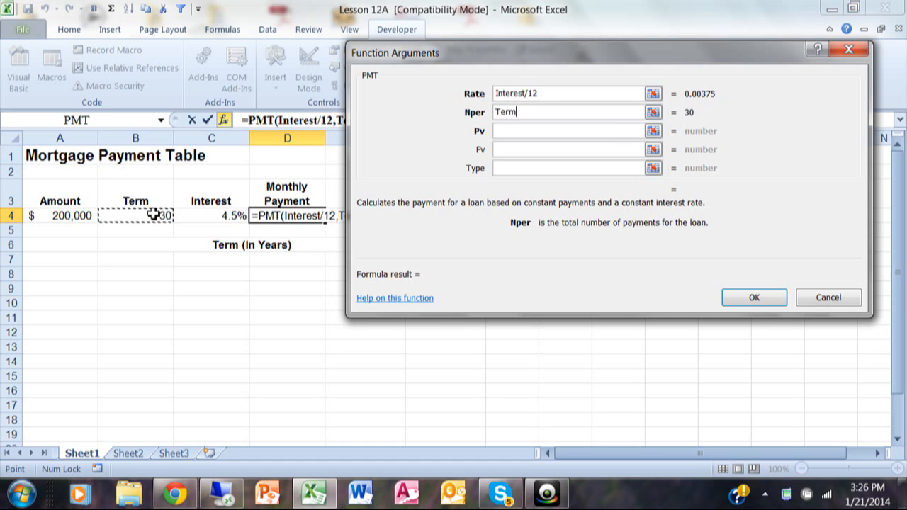
text(*12)
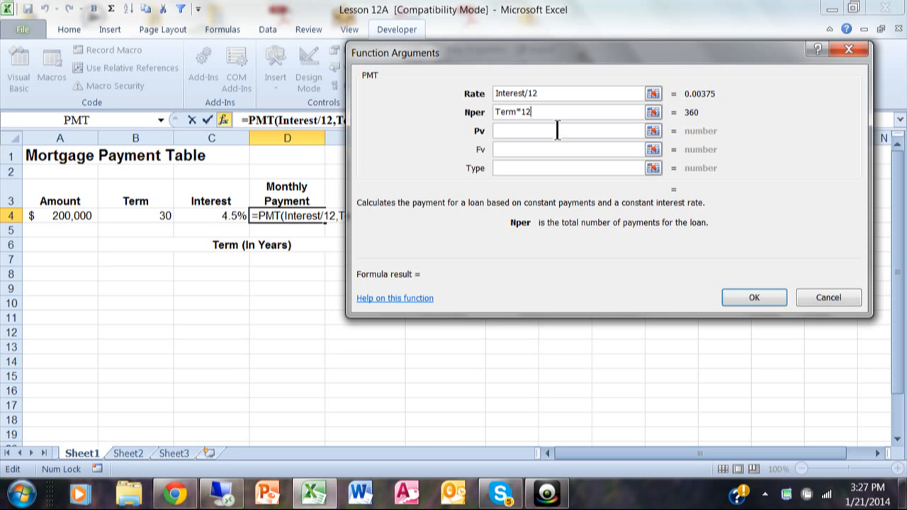
click(567, 131)
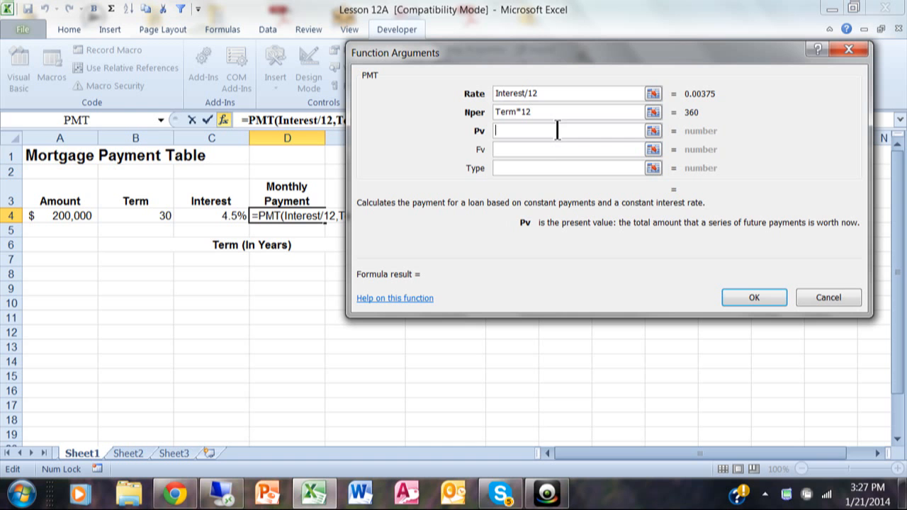
mouse_move(192, 163)
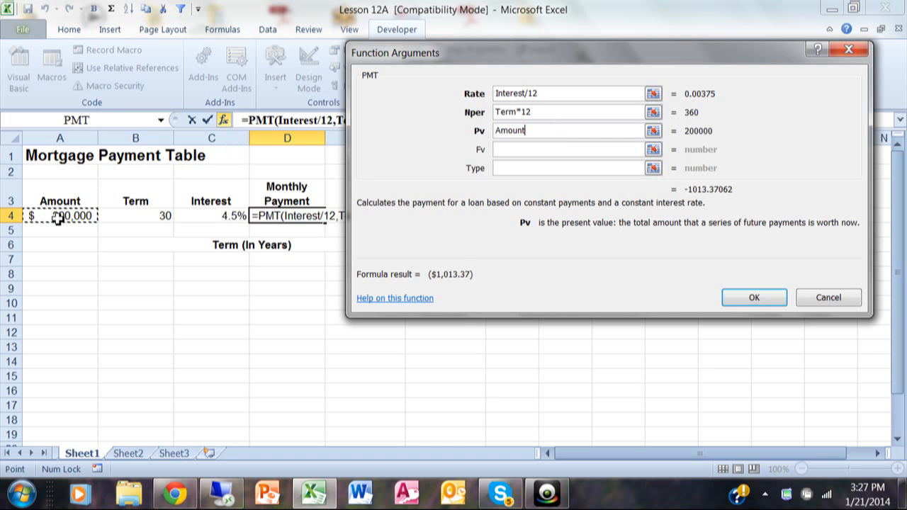
mouse_move(173, 226)
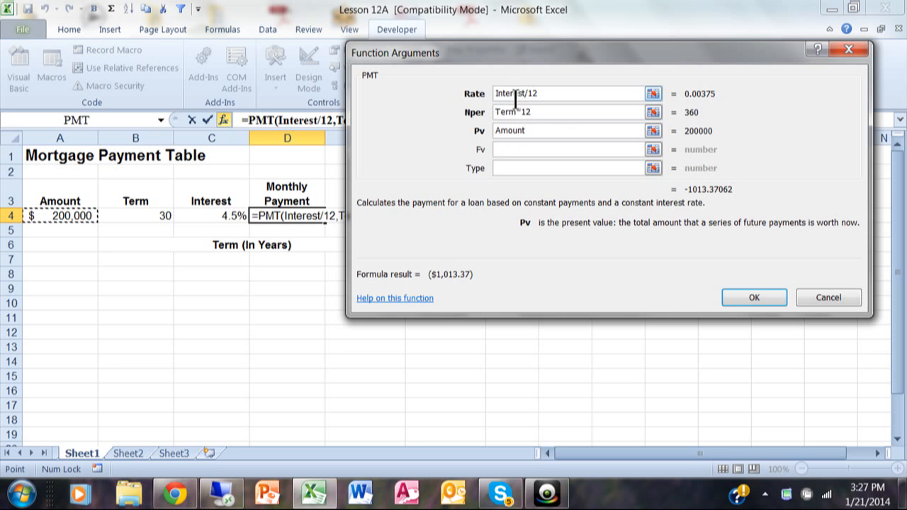
mouse_move(228, 207)
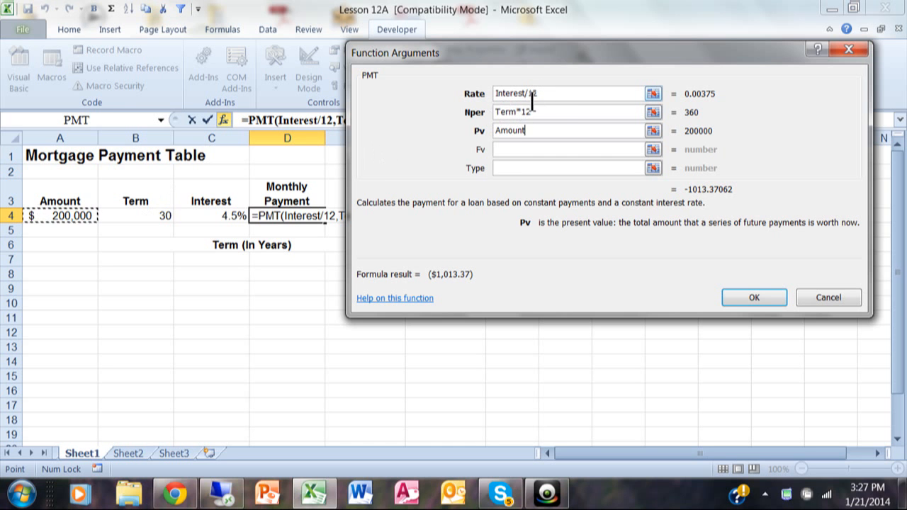
mouse_move(550, 113)
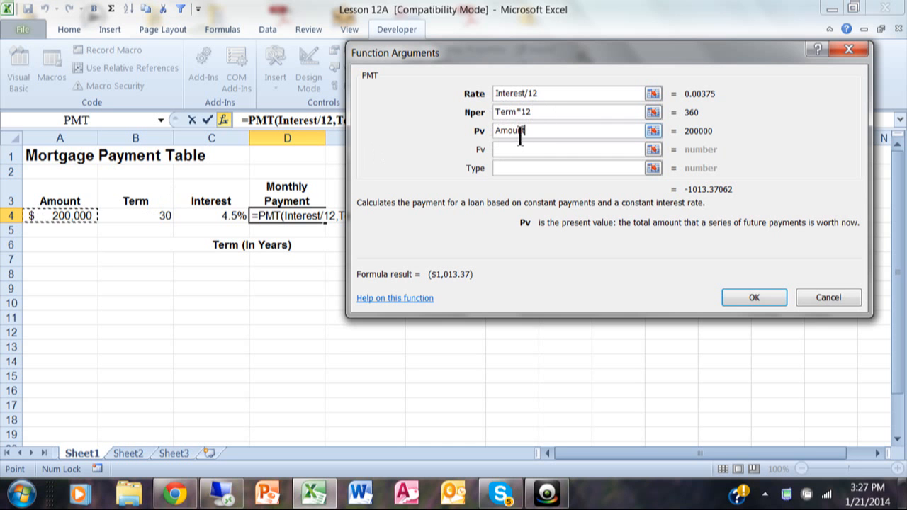
mouse_move(366, 157)
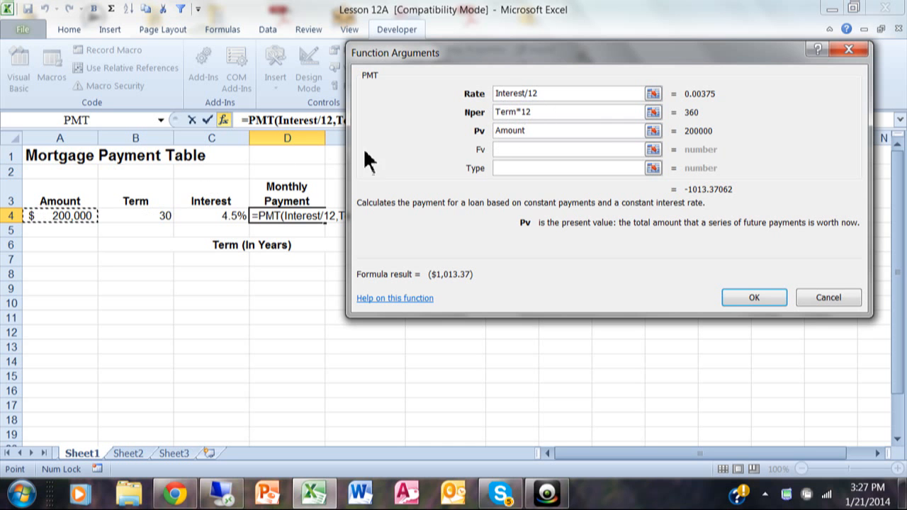
mouse_move(737, 248)
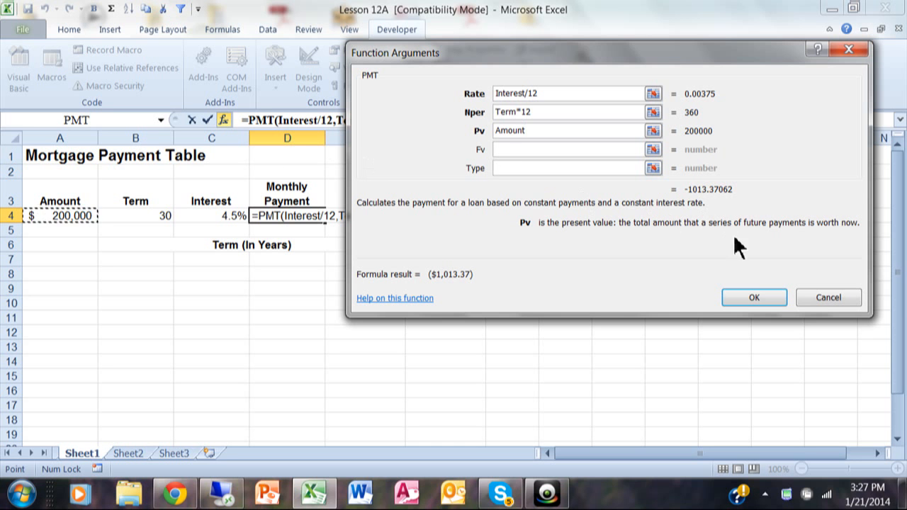
mouse_move(754, 298)
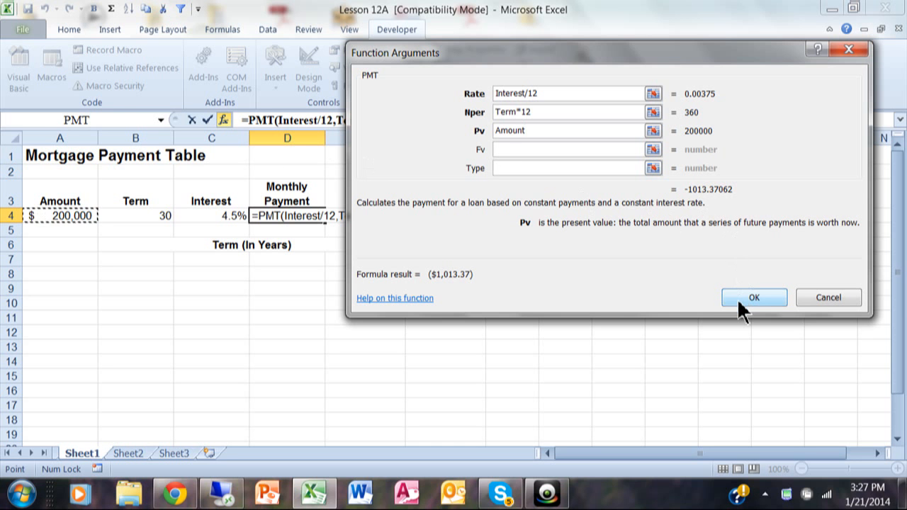
click(754, 298)
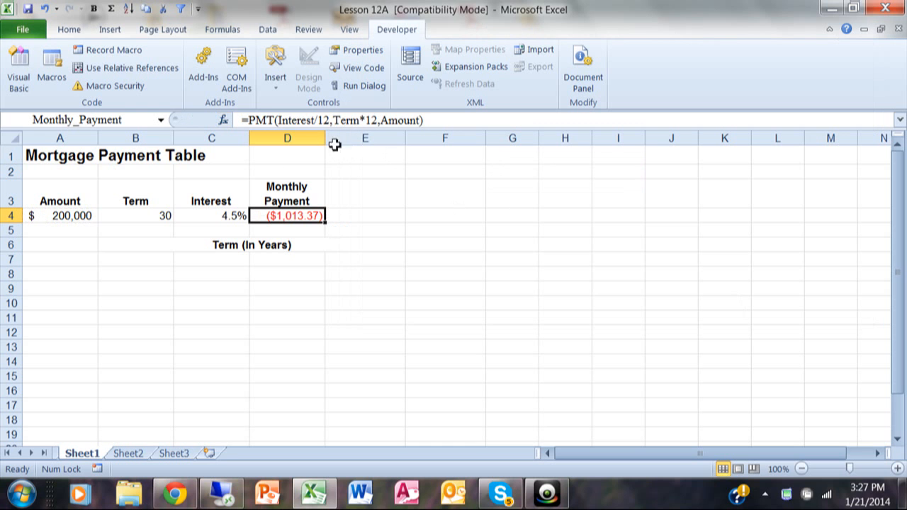
mouse_move(264, 119)
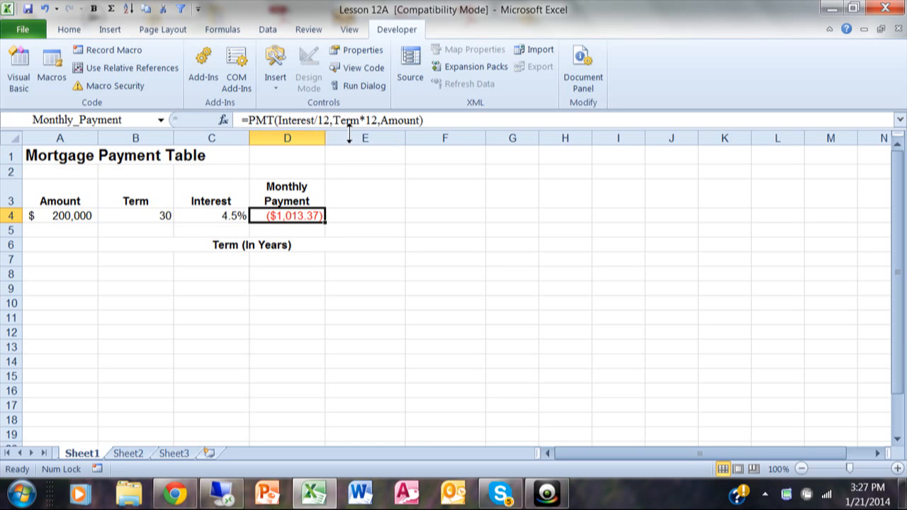
mouse_move(389, 127)
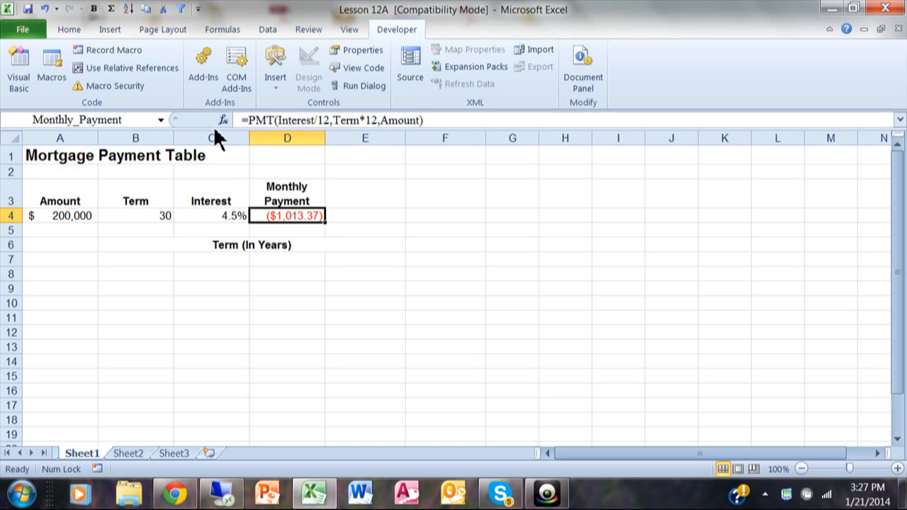
mouse_move(191, 135)
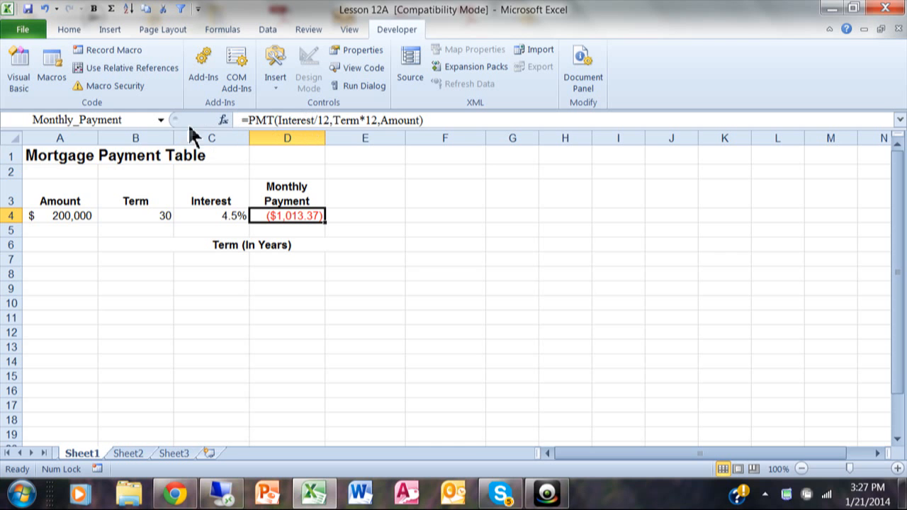
click(161, 119)
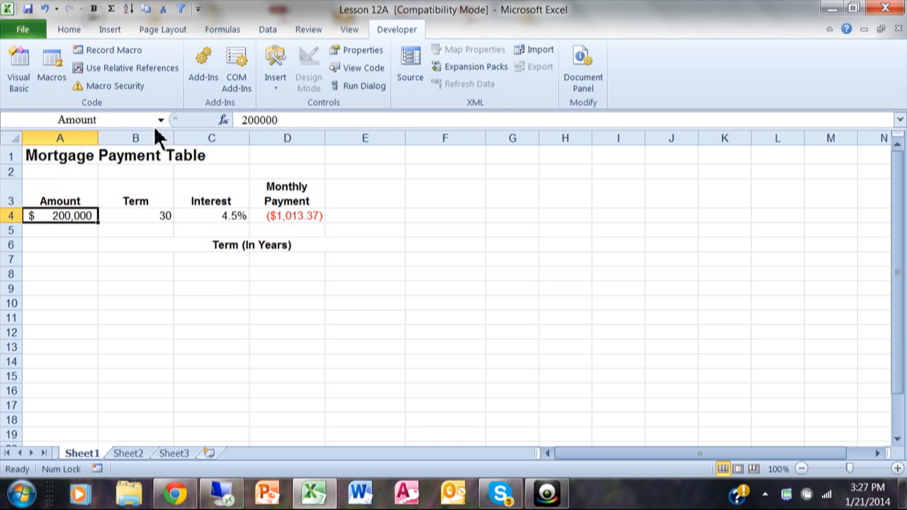
click(161, 119)
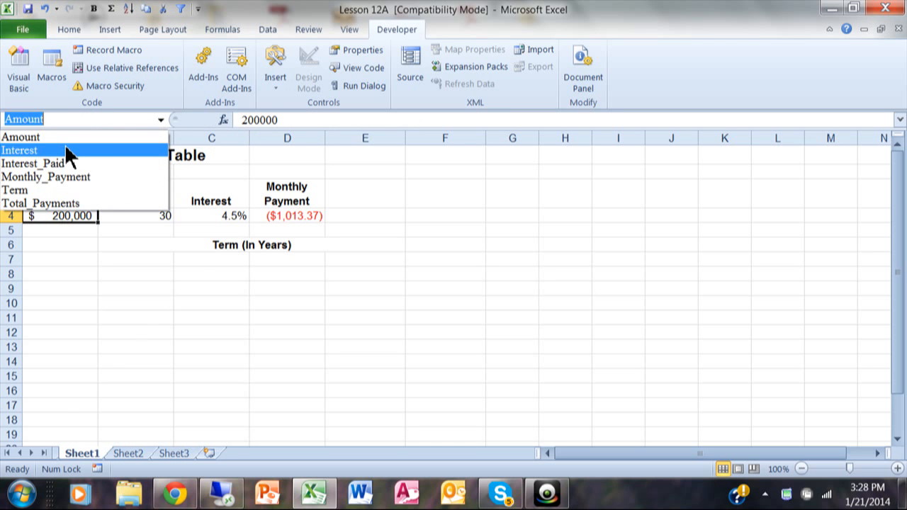
click(20, 150)
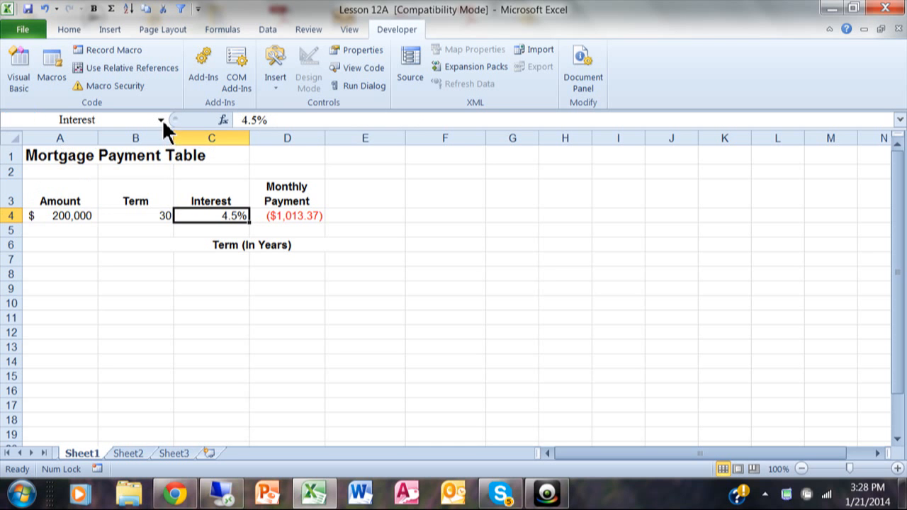
click(162, 119)
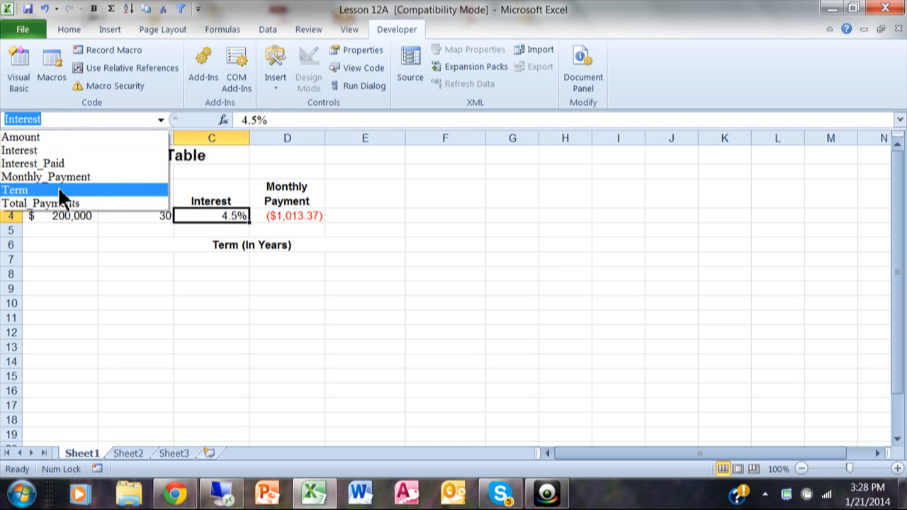
click(14, 190)
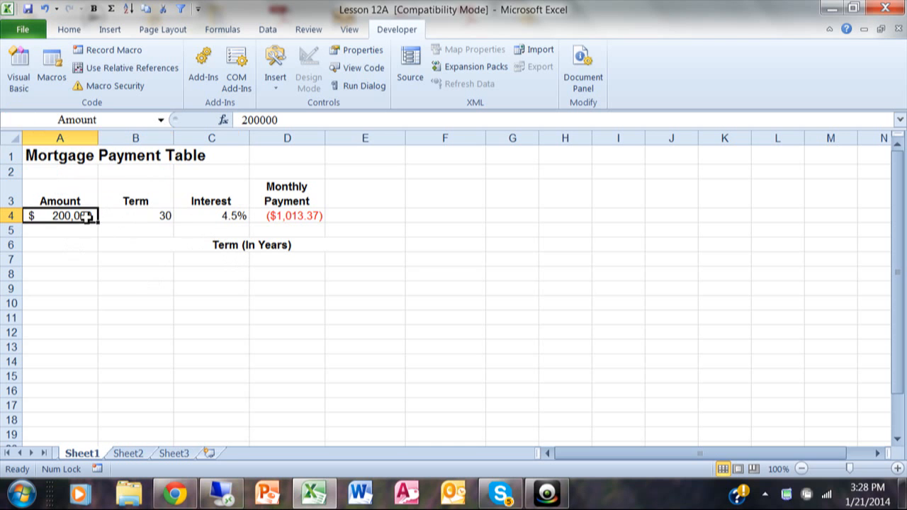
- Enter 300000 as the loan Amount in A4 so the payment in D4 recalculates to ($1,520.06)
text(30000)
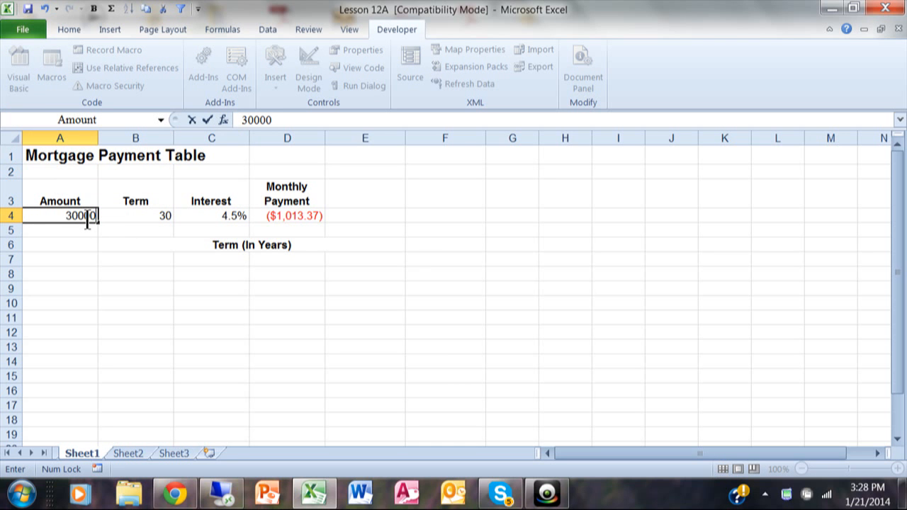
text(0)
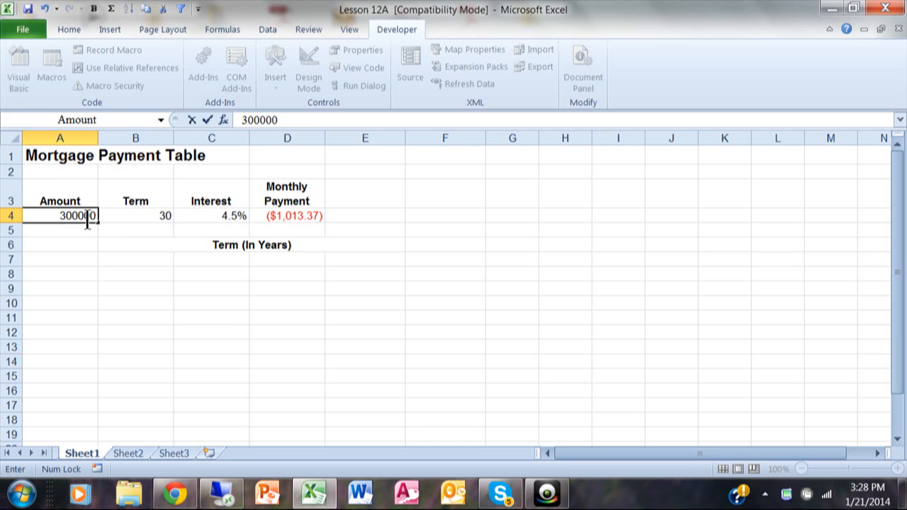
key(Return)
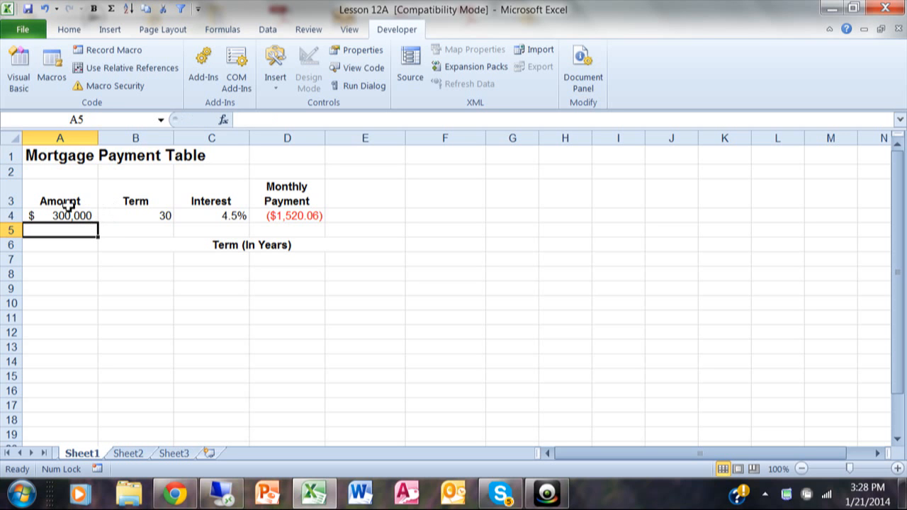
mouse_move(85, 207)
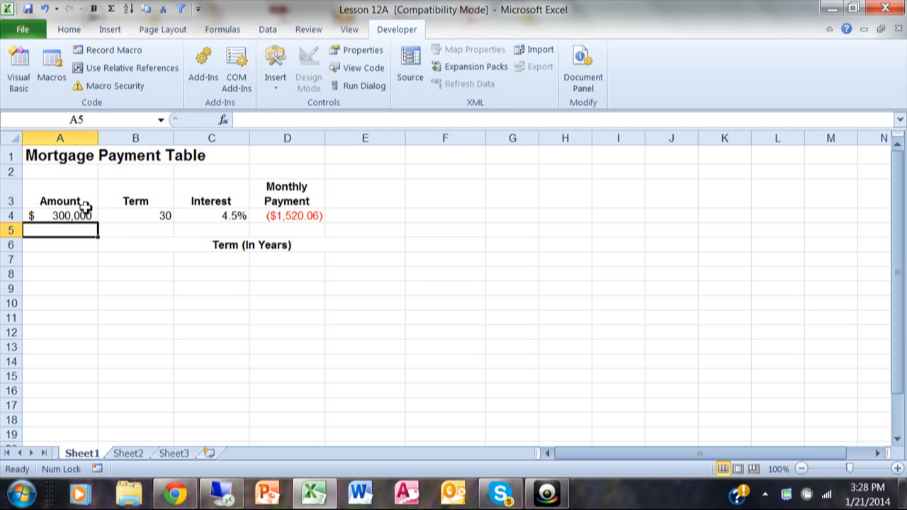
click(286, 215)
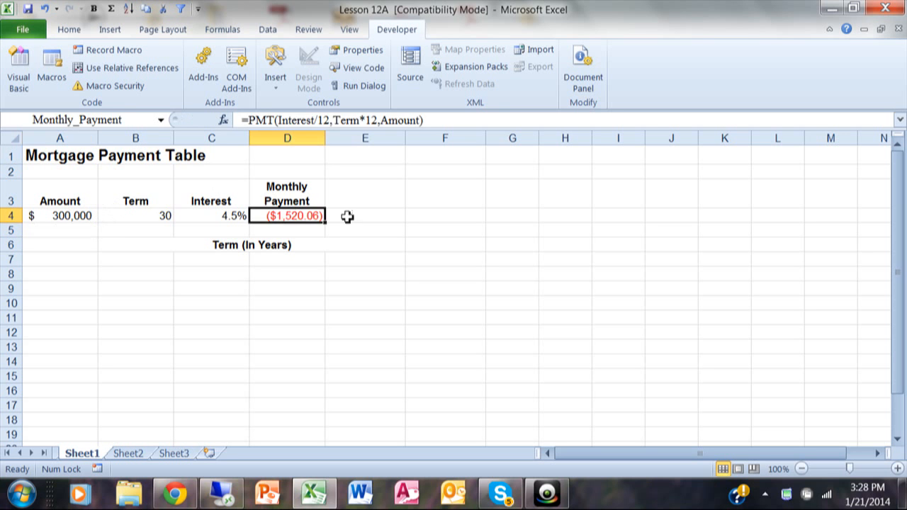
mouse_move(442, 224)
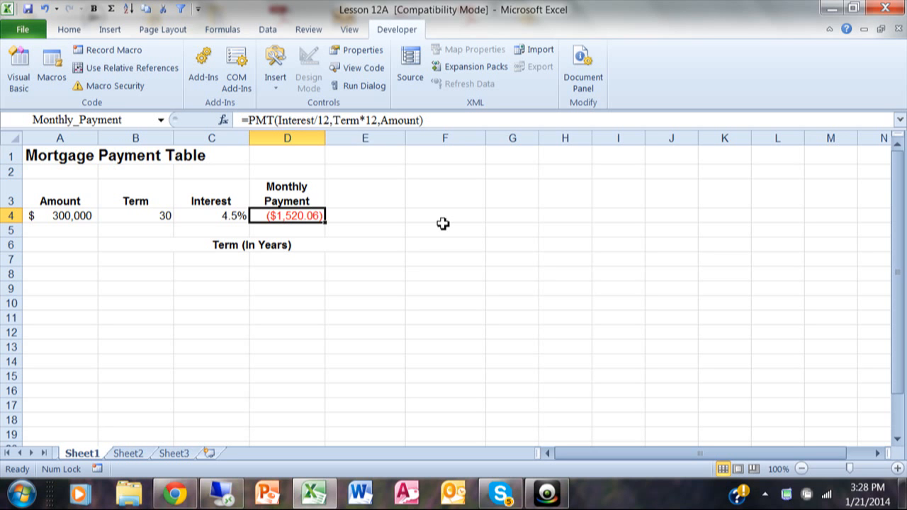
mouse_move(388, 189)
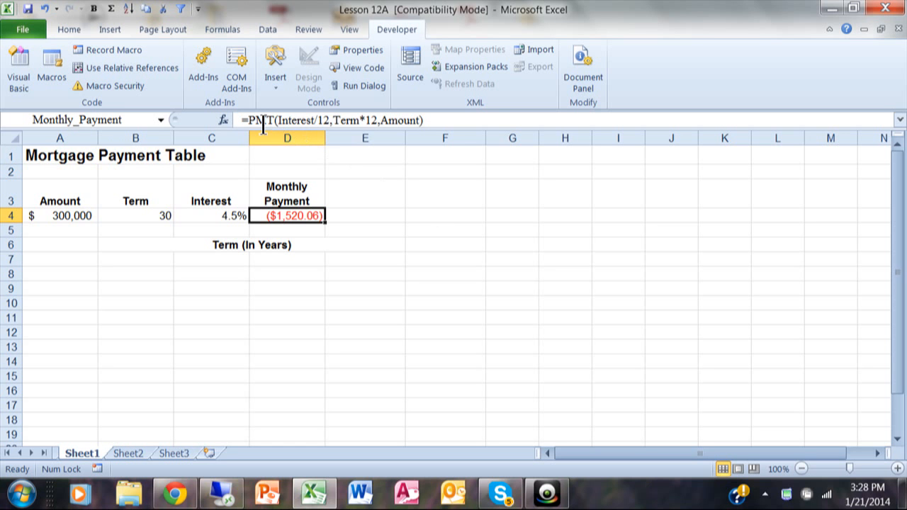
- Prefix the D4 formula with a minus sign, =-PMT(Interest/12,Term*12,Amount), giving a positive $1,520.06
double_click(287, 215)
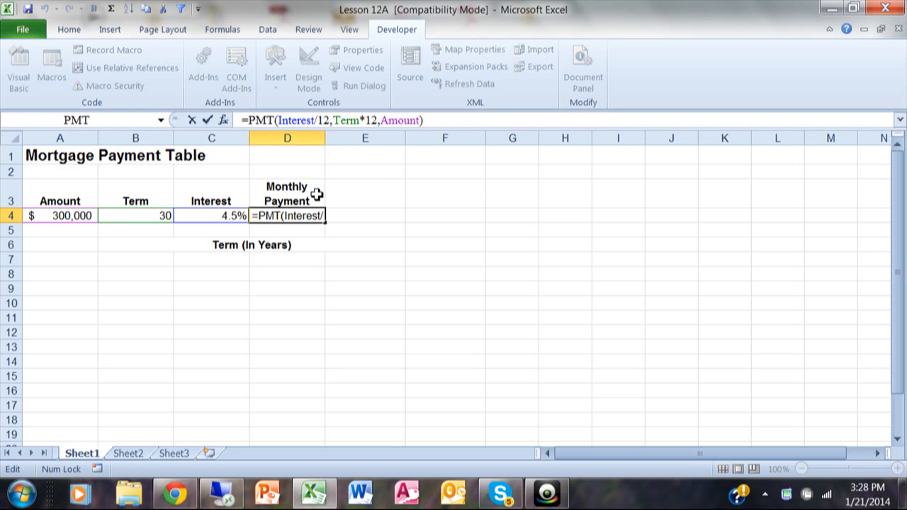
text(-)
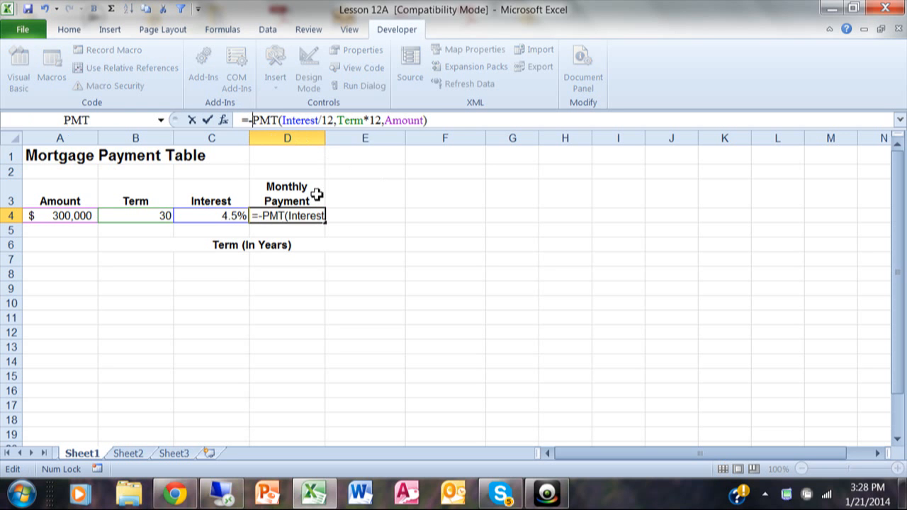
key(Return)
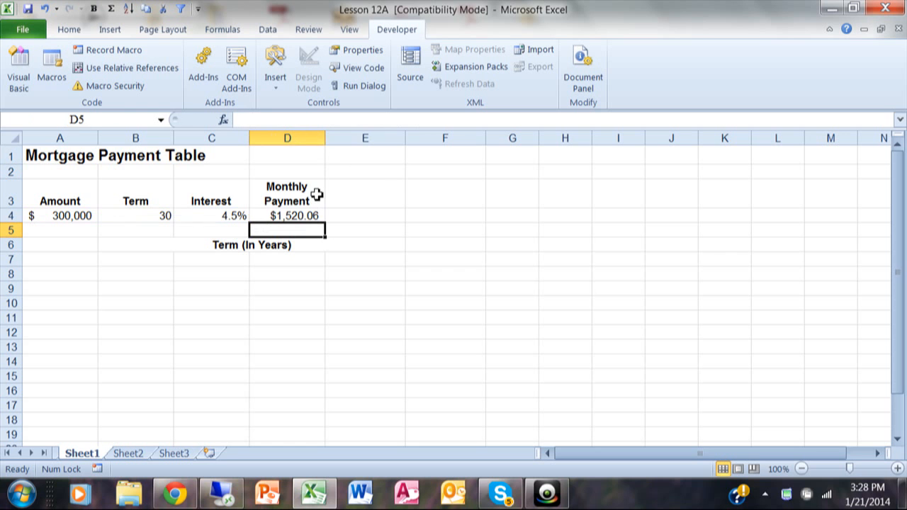
click(287, 215)
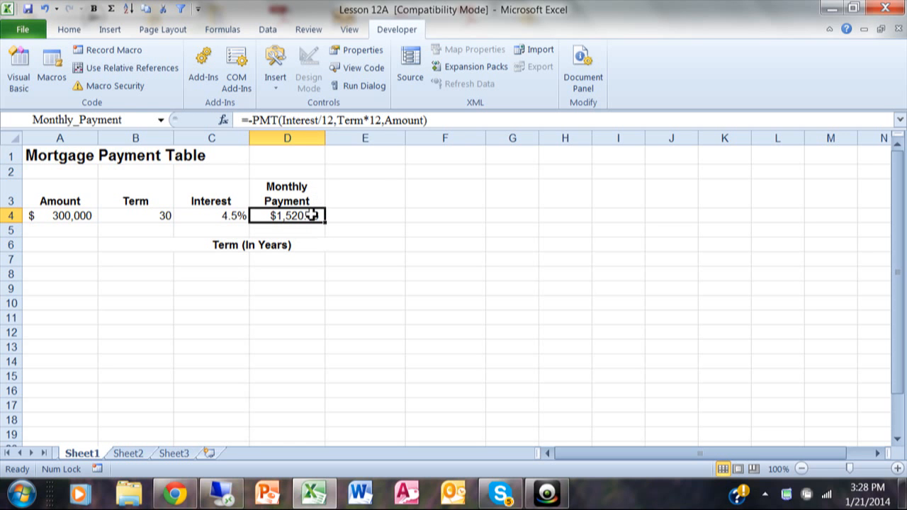
mouse_move(465, 214)
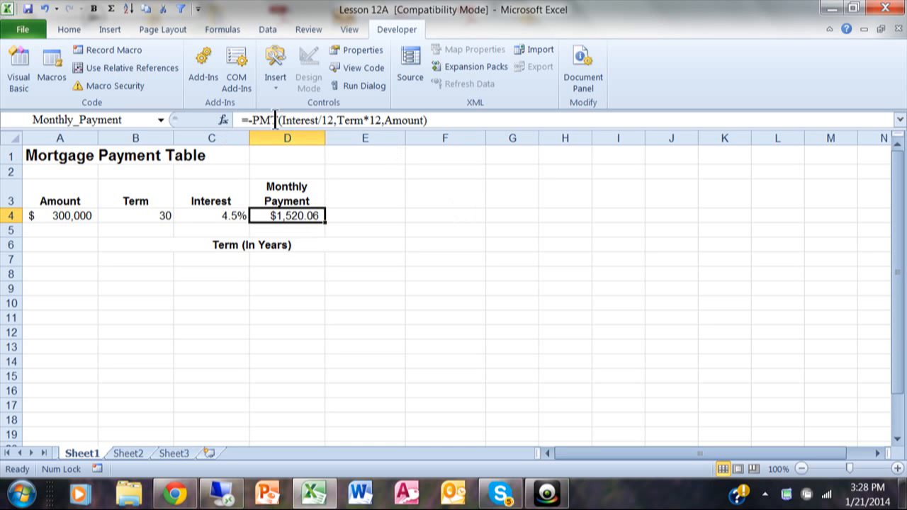
mouse_move(498, 232)
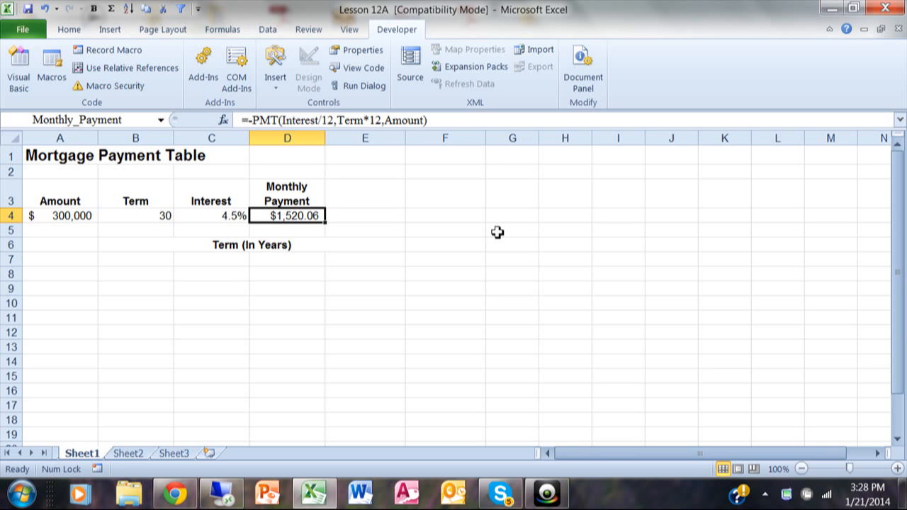
mouse_move(490, 306)
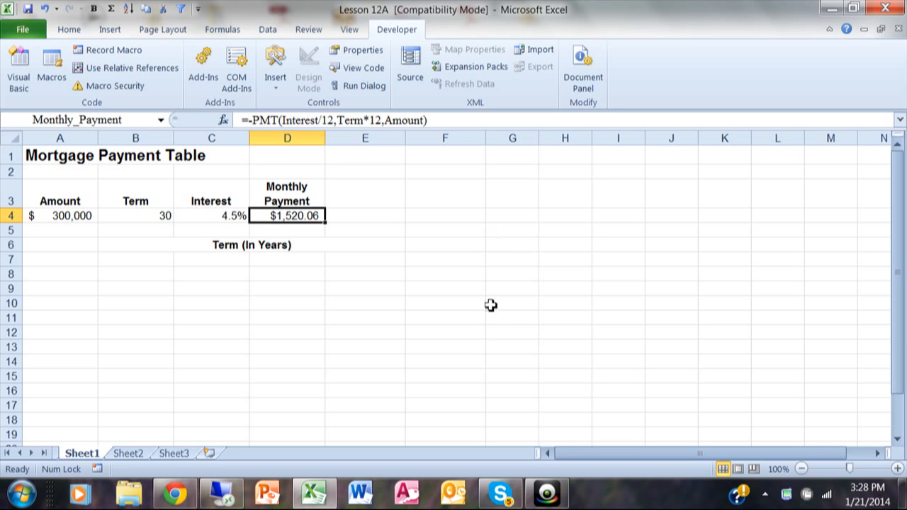
mouse_move(546, 482)
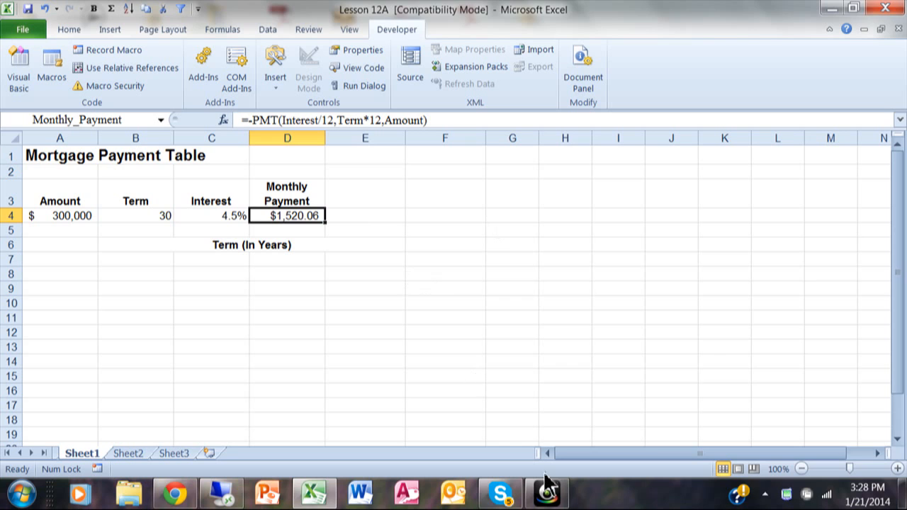